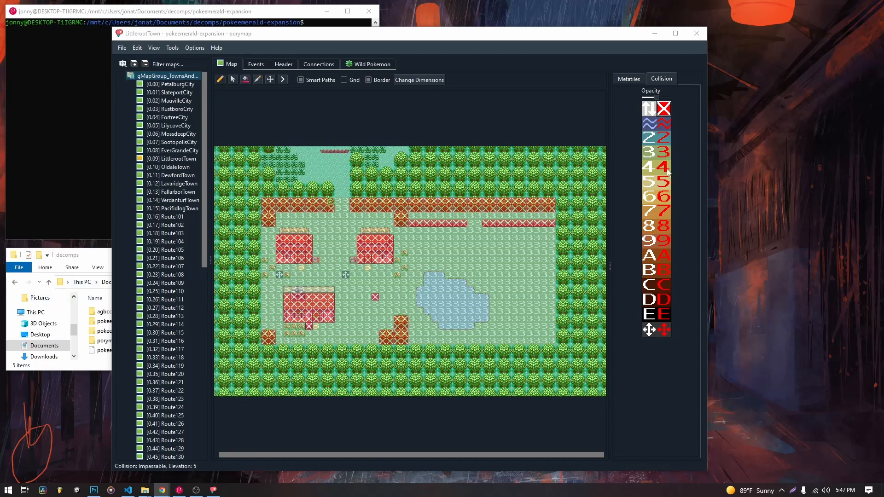
Inspect the passable and impassable collision values in the Collision palette.
click(663, 122)
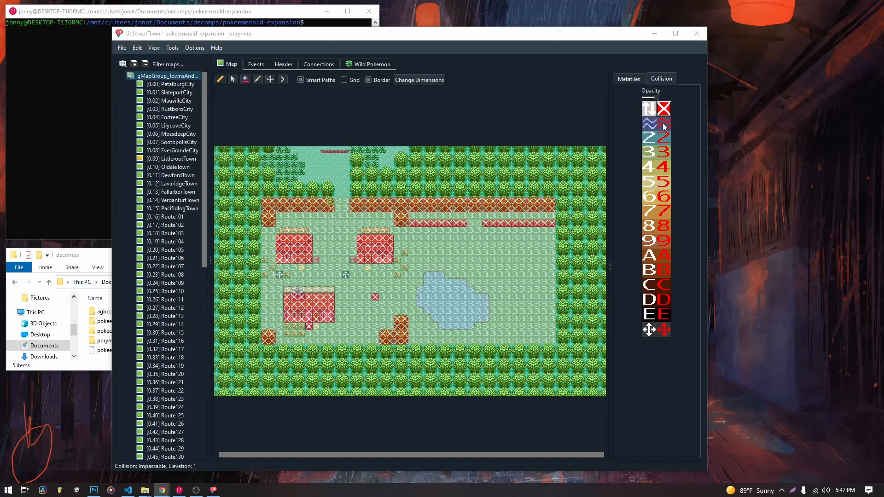
mouse_move(656, 119)
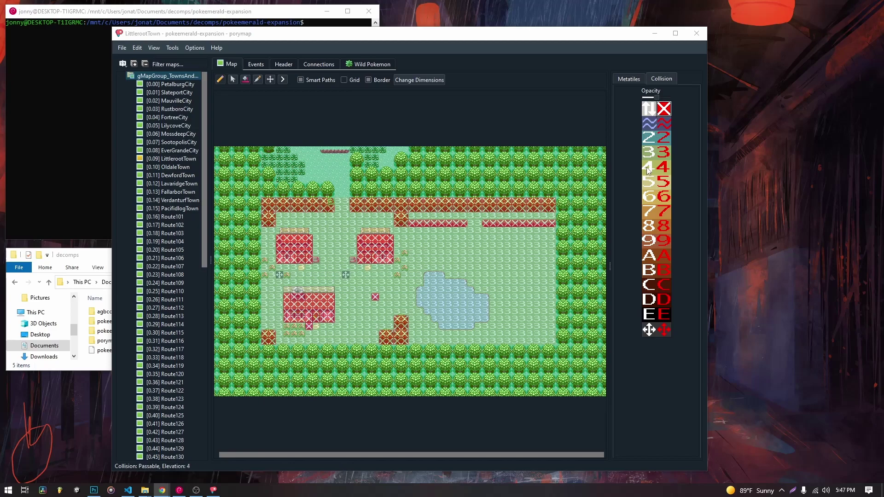
click(664, 285)
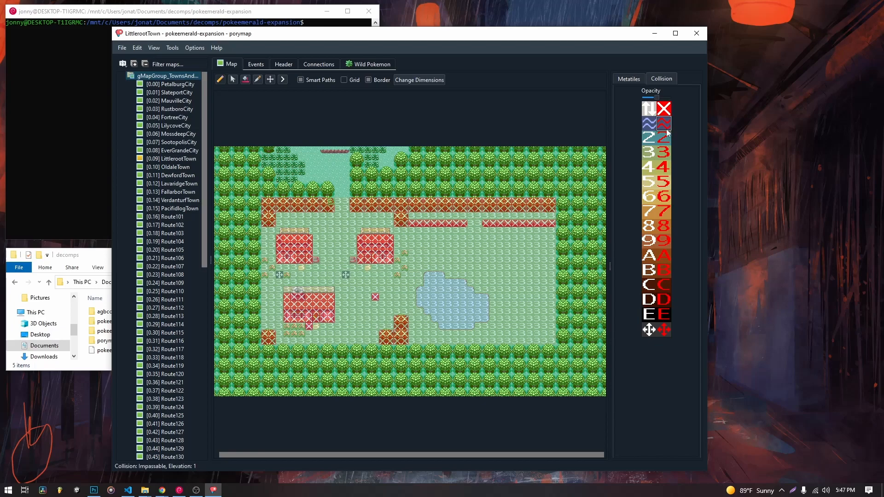
click(664, 314)
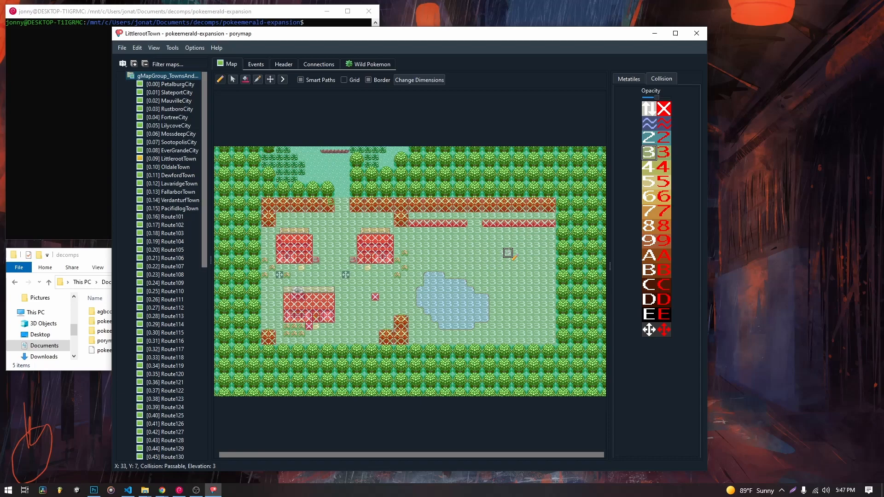
mouse_move(521, 256)
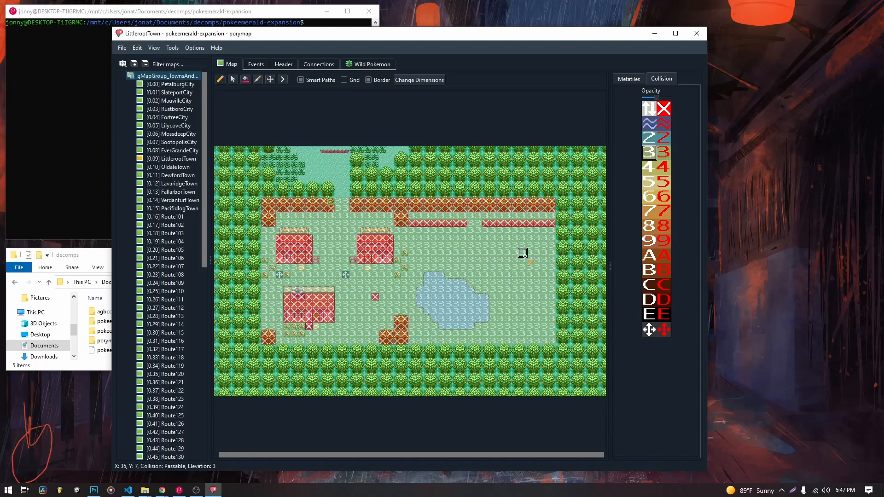
mouse_move(501, 275)
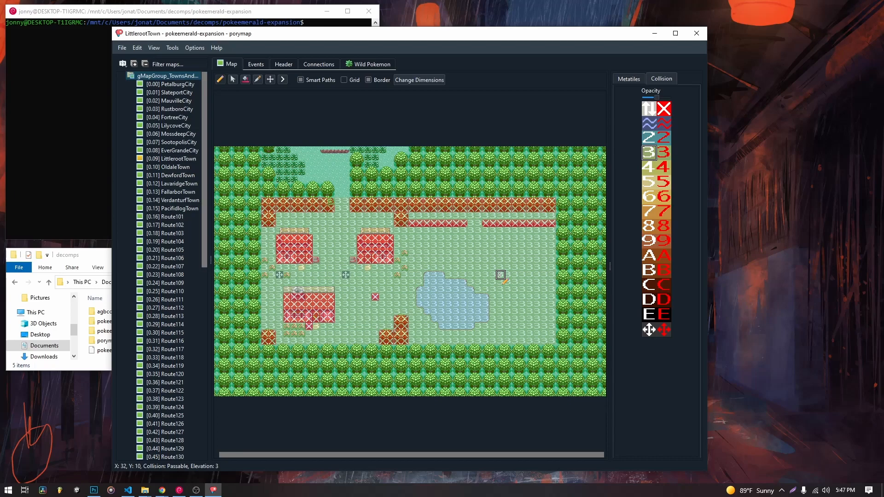
mouse_move(486, 267)
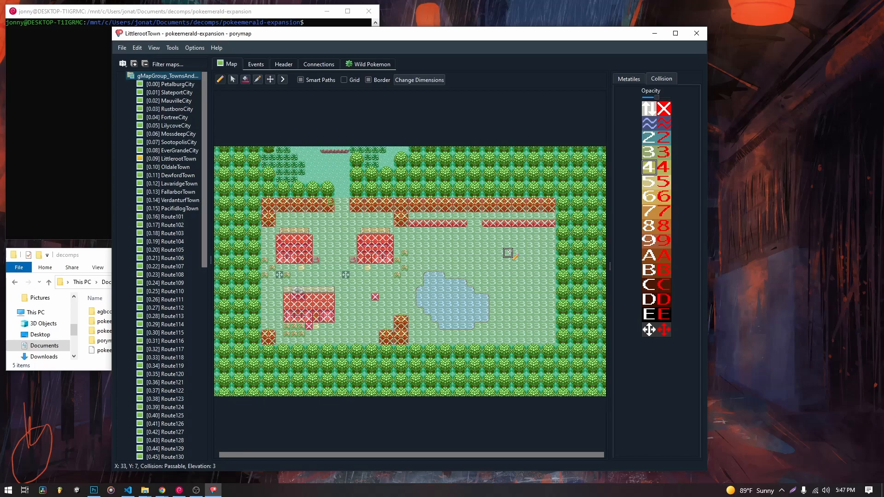
mouse_move(515, 260)
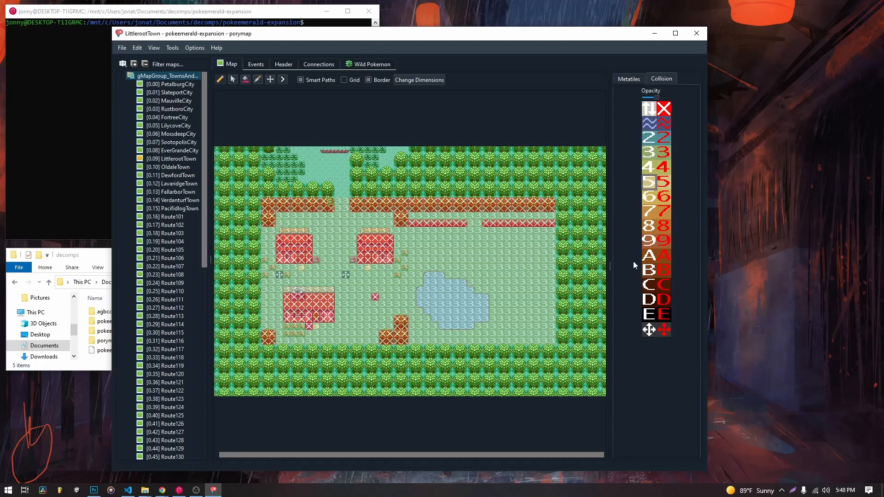
mouse_move(654, 129)
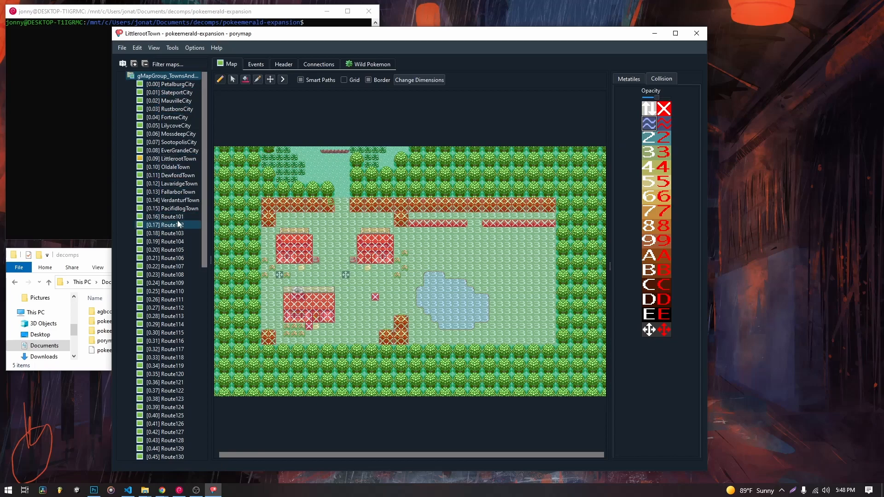
Switch to Route102 and examine its collision and elevation layout.
click(165, 225)
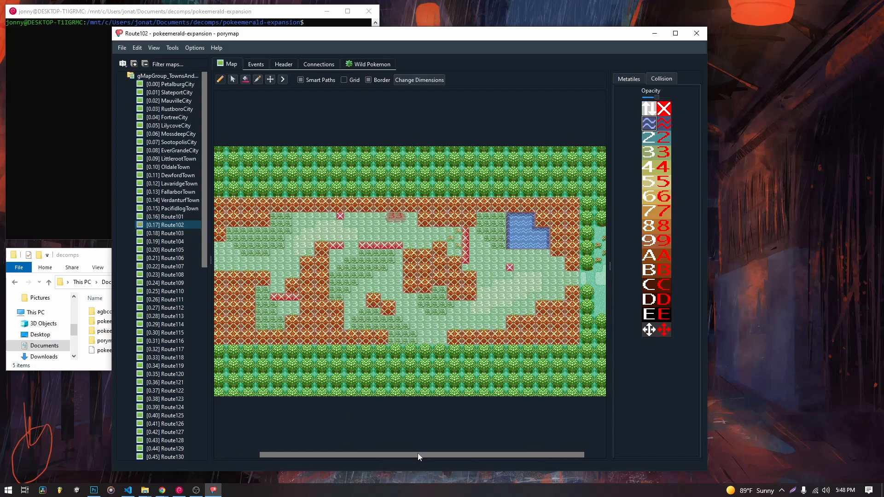
click(648, 123)
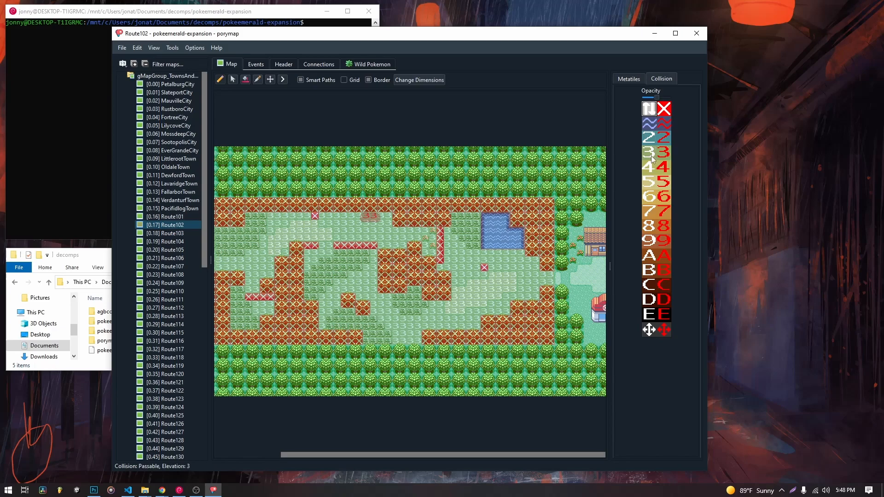
click(650, 167)
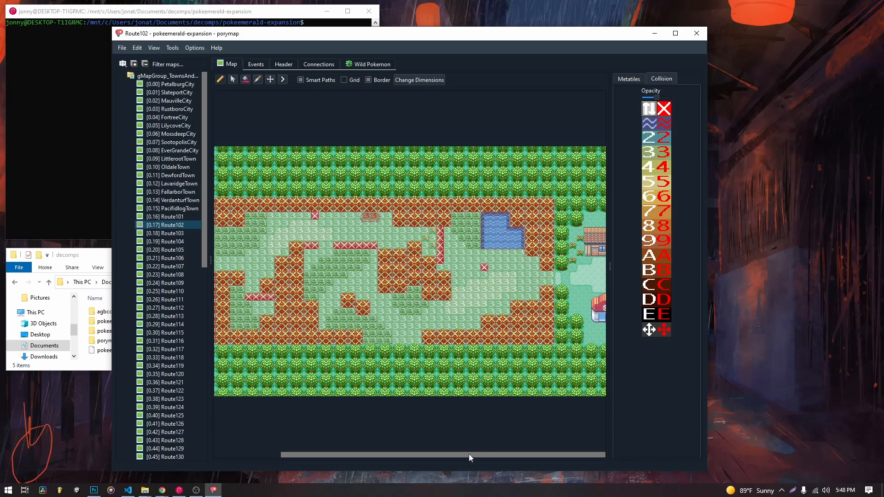
mouse_move(205, 219)
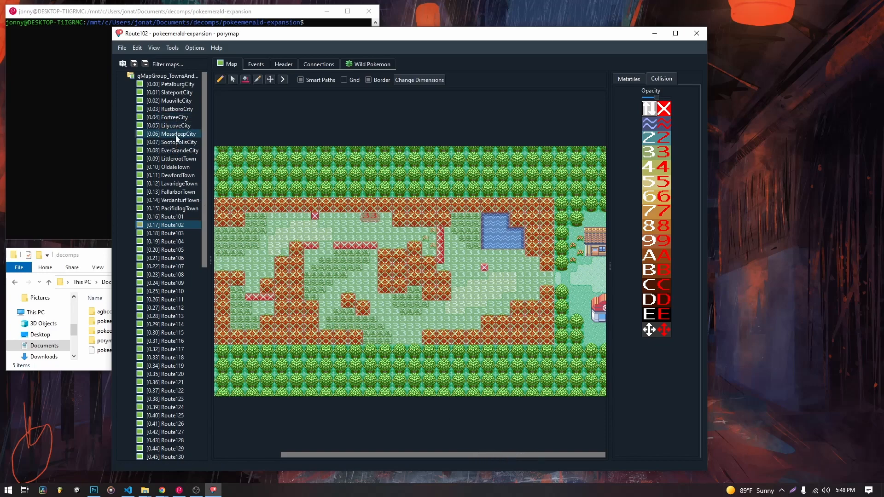
Paint a brown rock-cliff metatile formation on Littleroot Town's grass east of the pond.
click(172, 159)
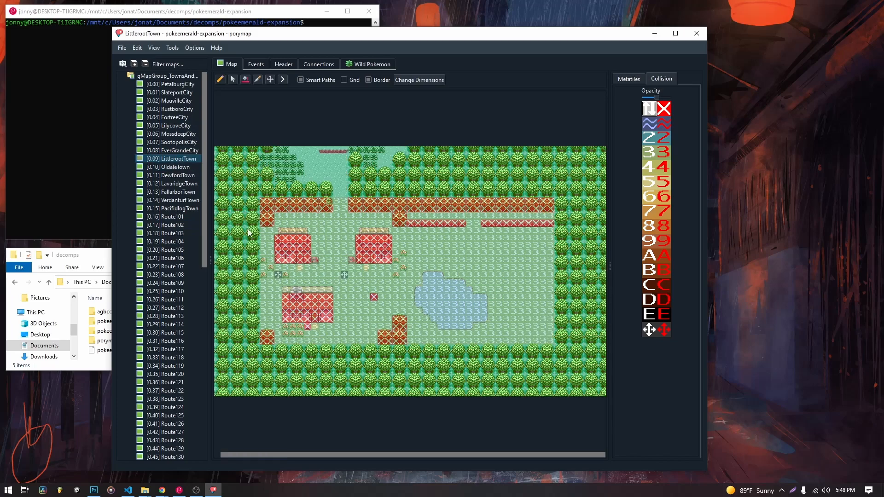
click(627, 78)
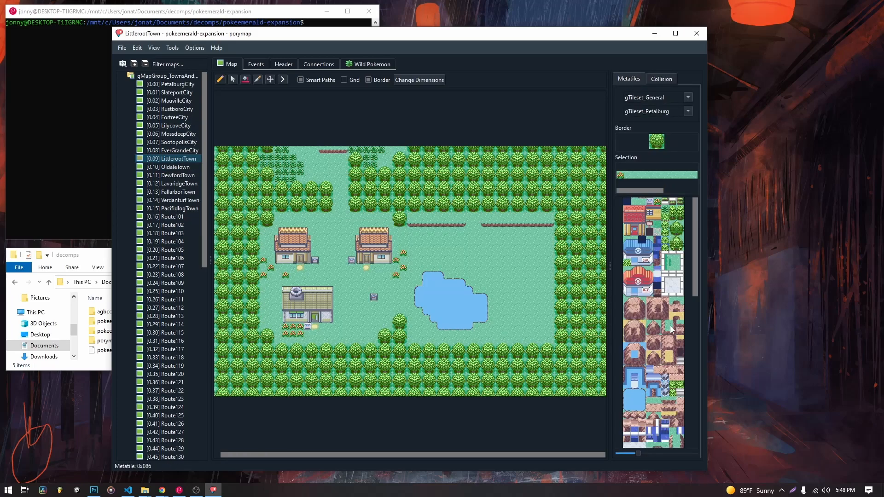
click(635, 307)
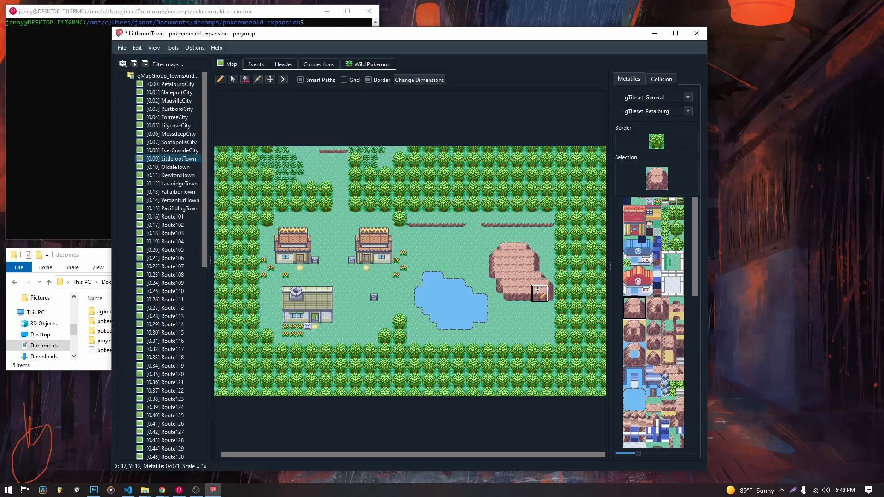
click(502, 281)
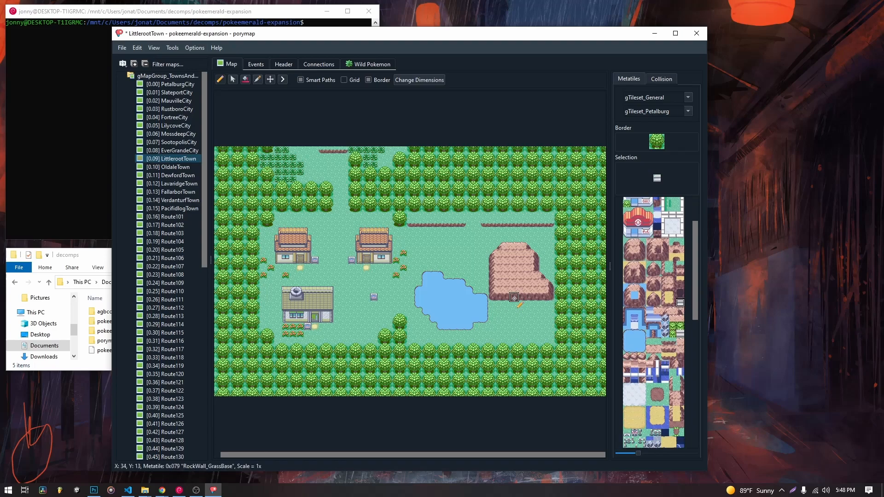
click(513, 296)
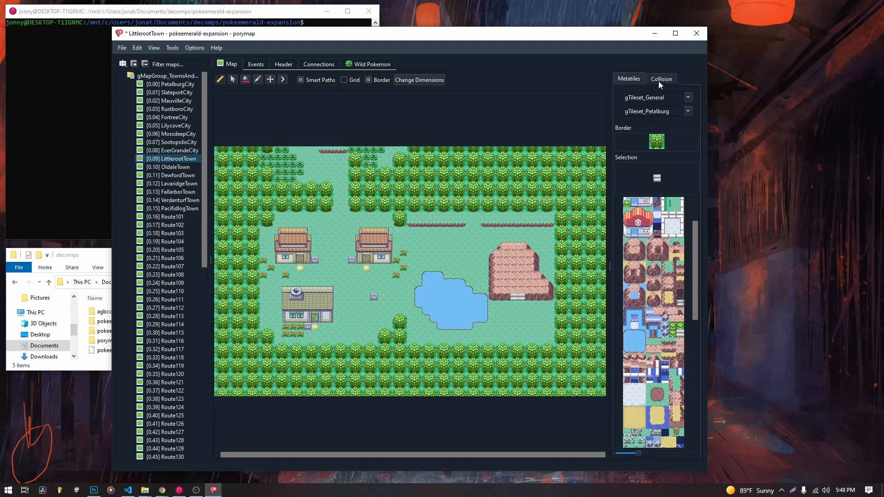
Mark the new rock formation's cliff edges as impassable in the collision overlay.
click(662, 78)
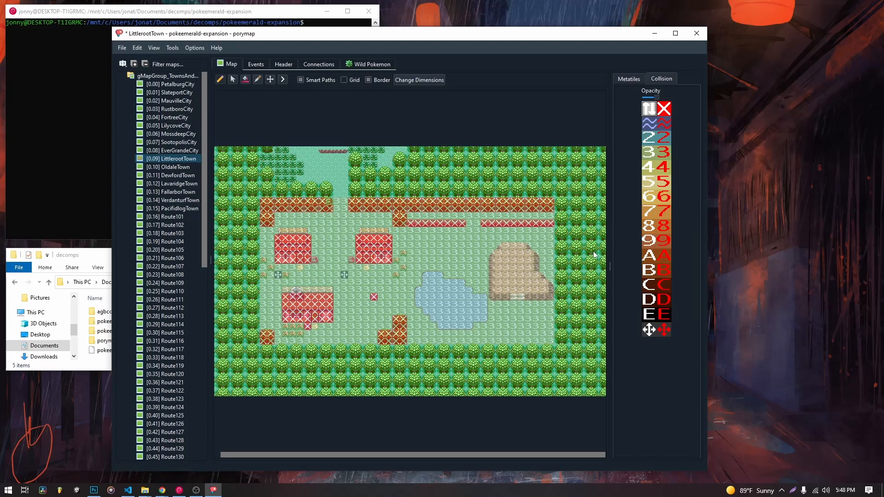
mouse_move(499, 268)
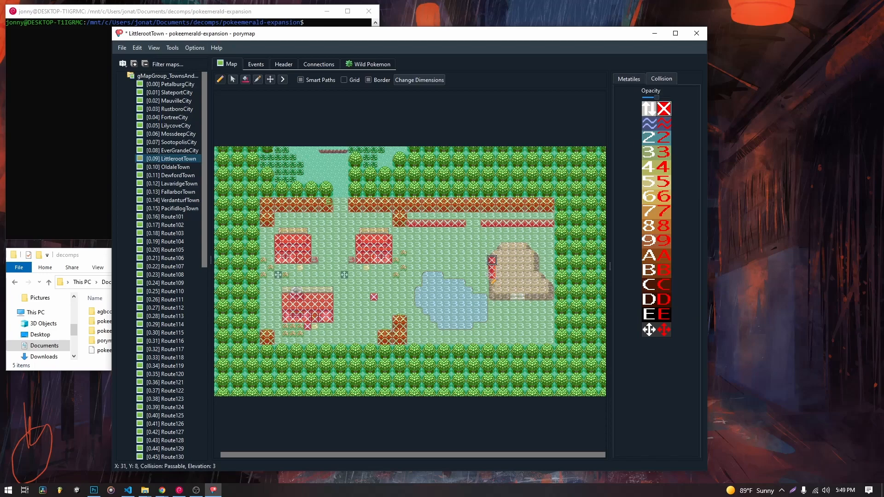
click(491, 261)
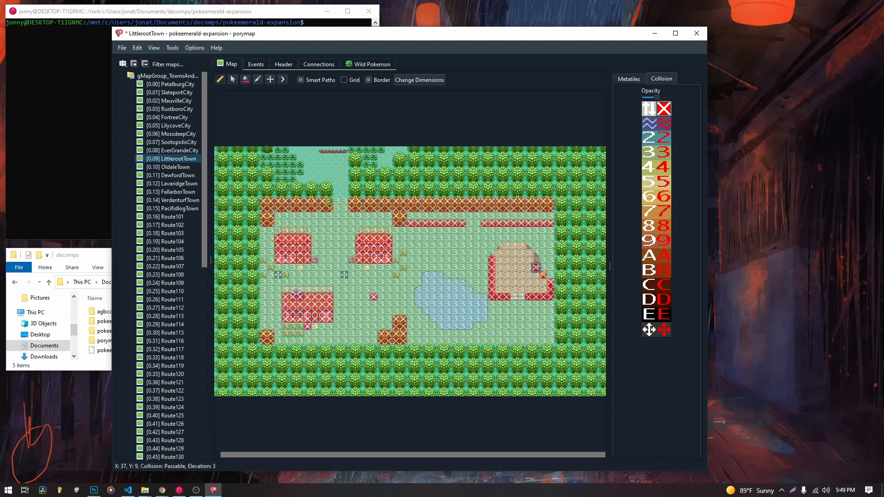
mouse_move(522, 245)
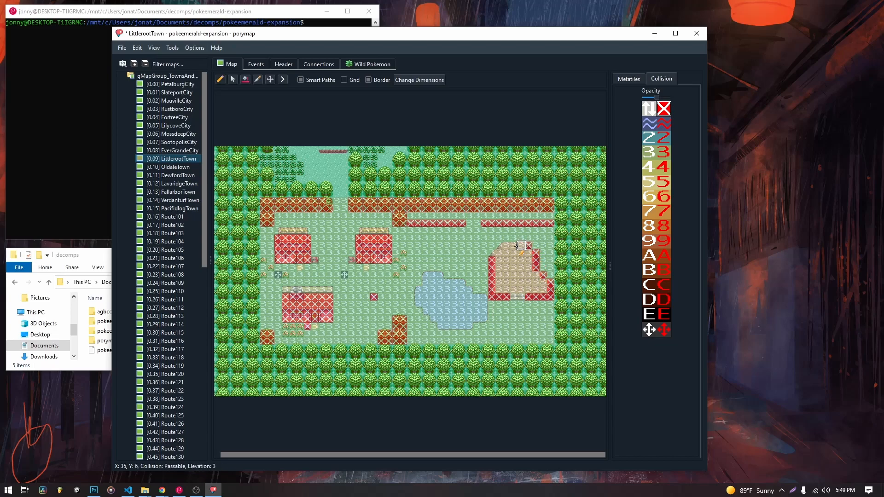
mouse_move(528, 238)
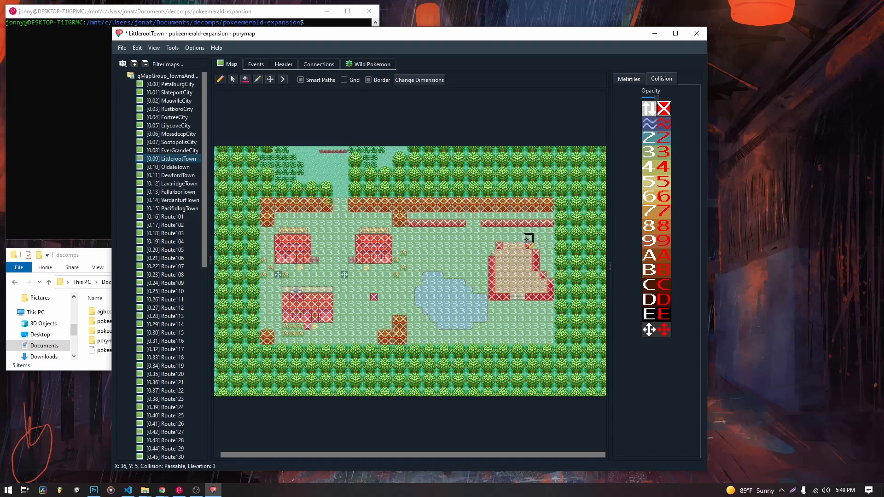
mouse_move(506, 237)
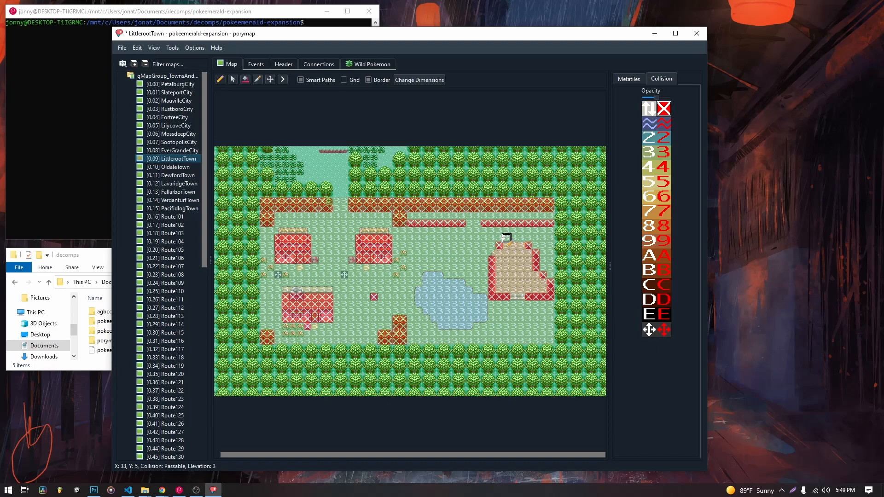
mouse_move(529, 238)
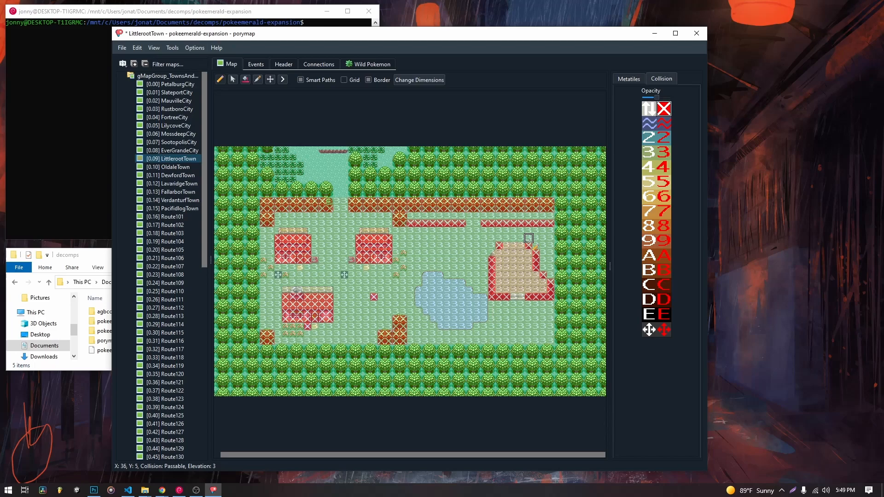
mouse_move(513, 231)
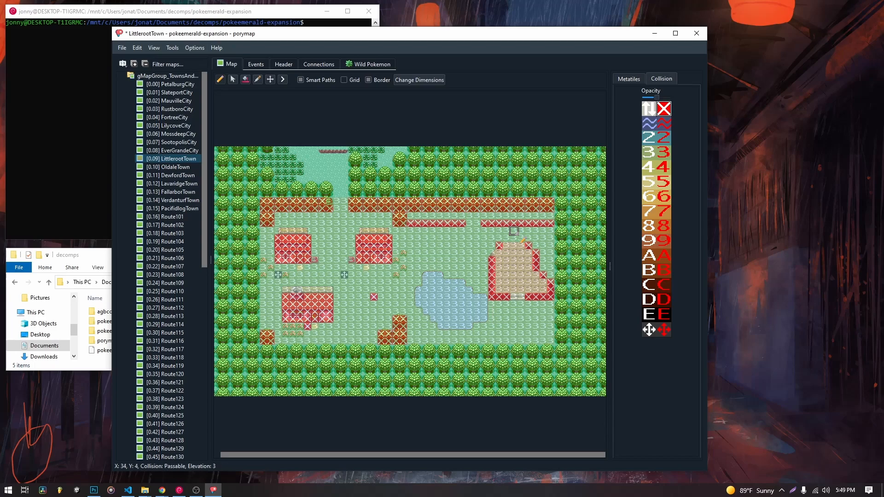
mouse_move(513, 260)
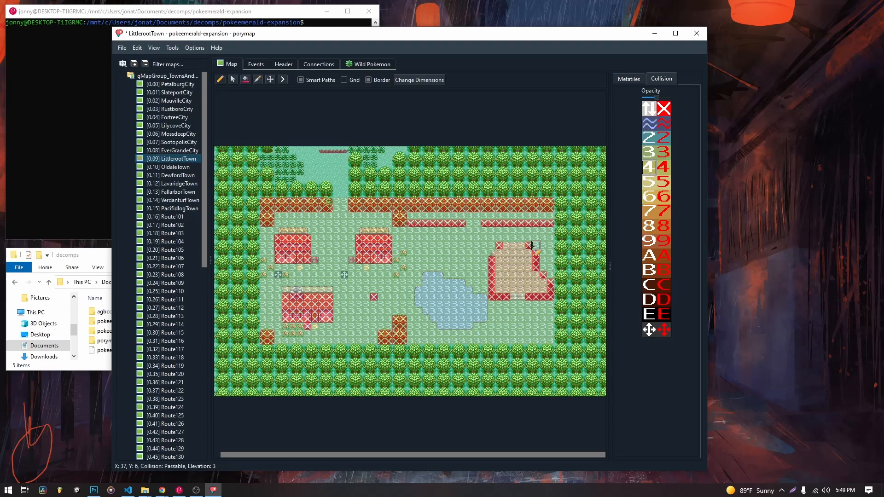
mouse_move(506, 252)
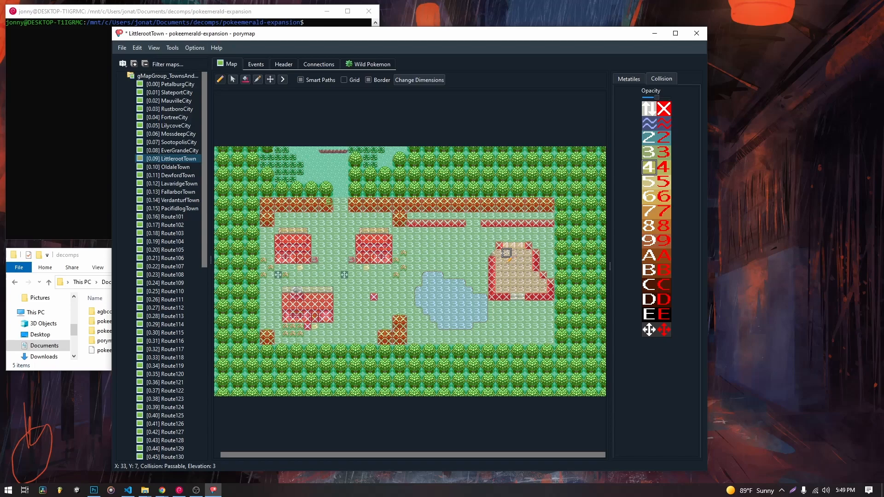
mouse_move(529, 252)
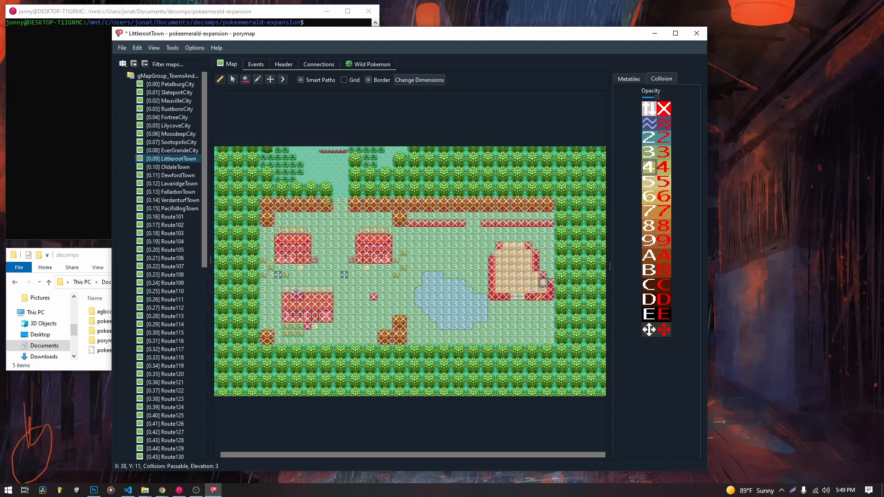
mouse_move(514, 252)
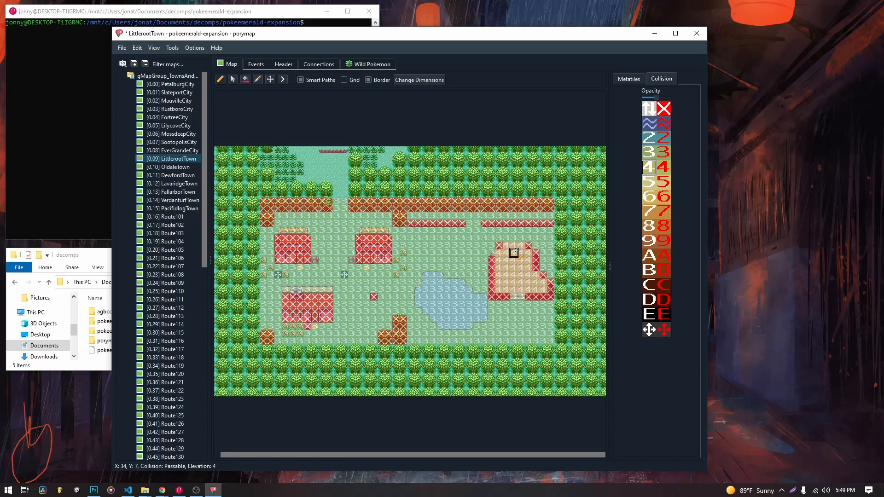
mouse_move(513, 237)
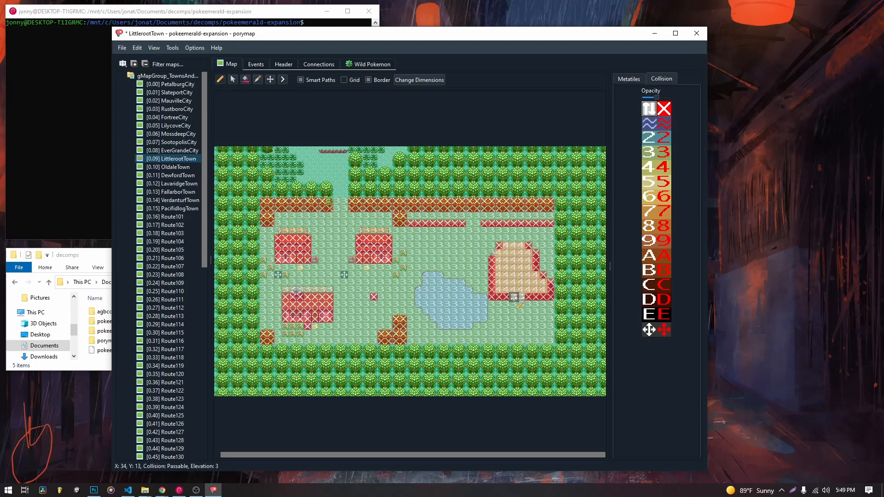
mouse_move(513, 297)
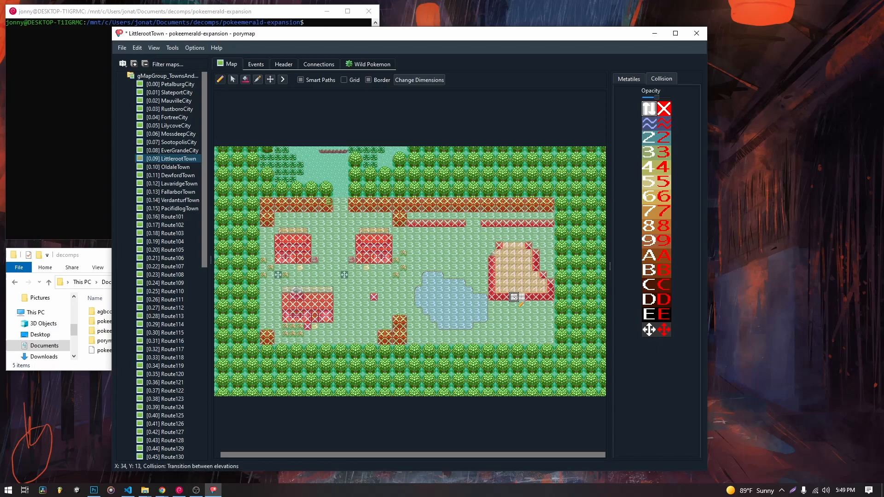
mouse_move(544, 289)
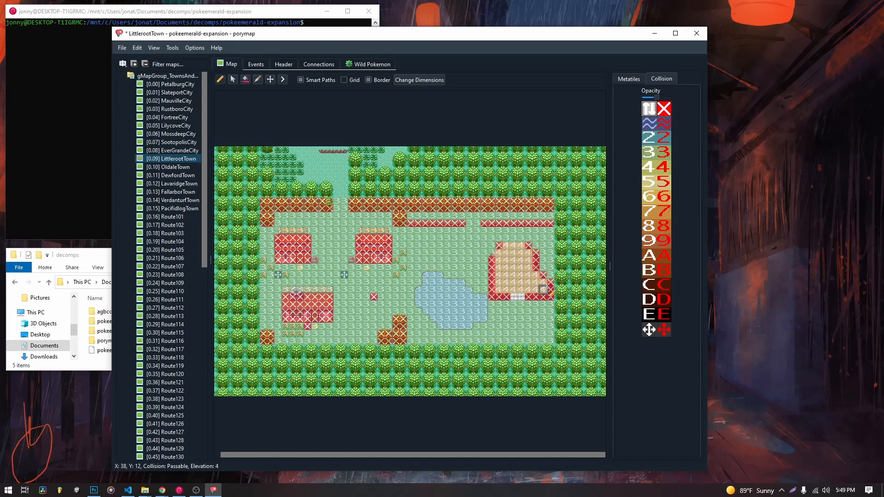
mouse_move(521, 298)
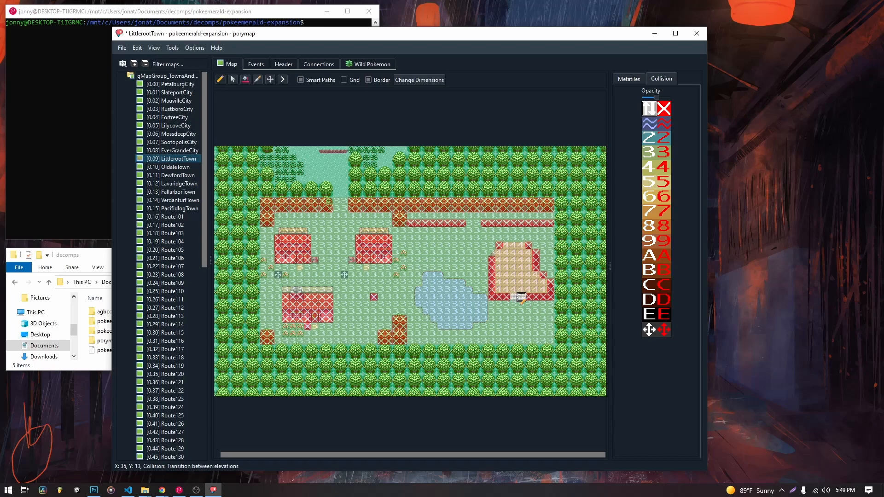
mouse_move(411, 289)
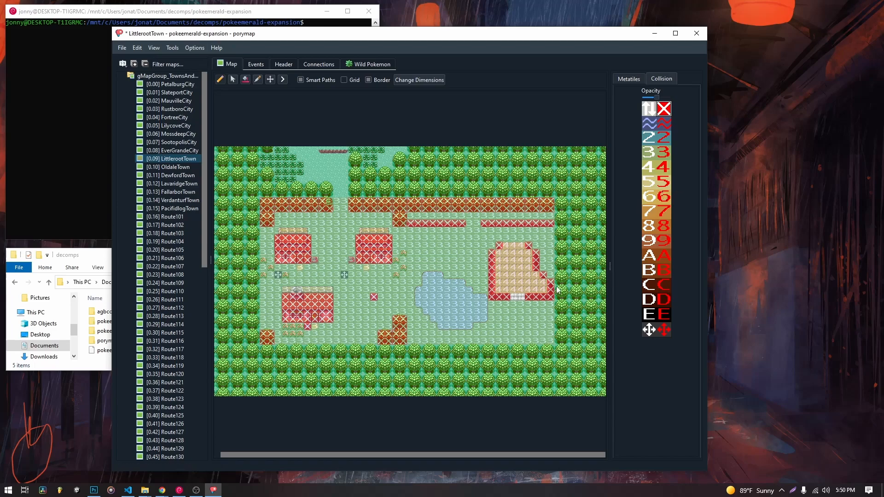
mouse_move(513, 245)
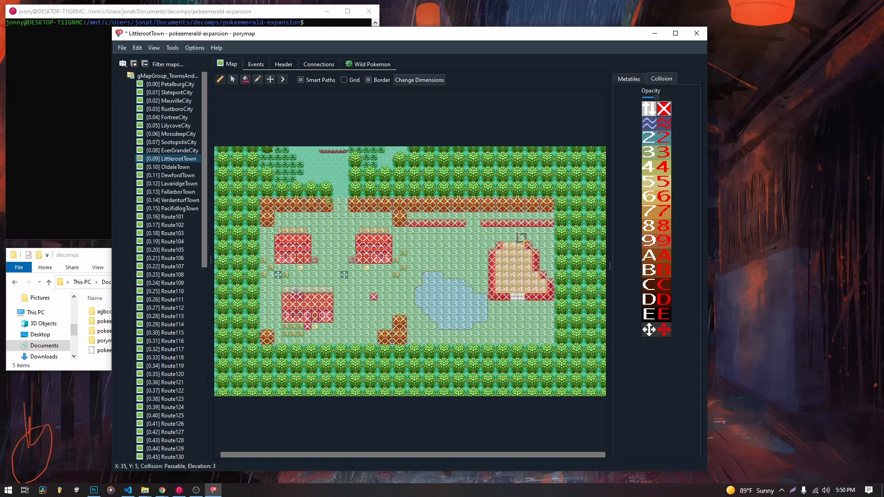
mouse_move(544, 237)
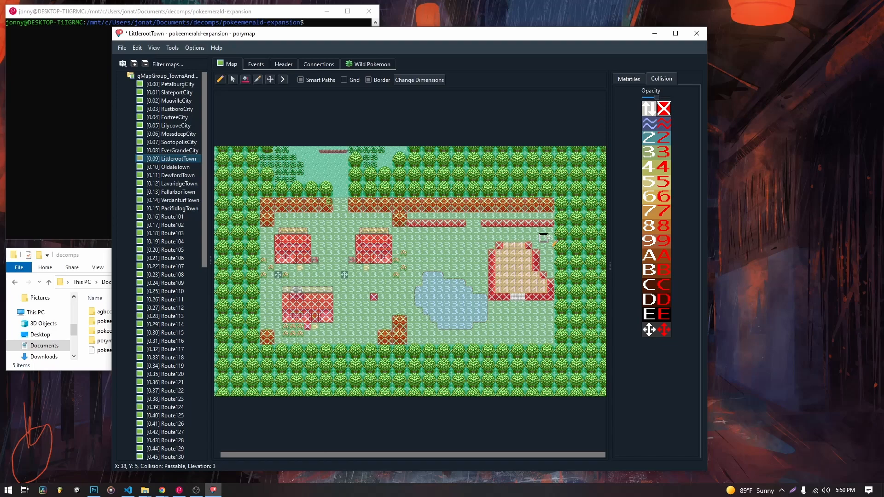
mouse_move(477, 261)
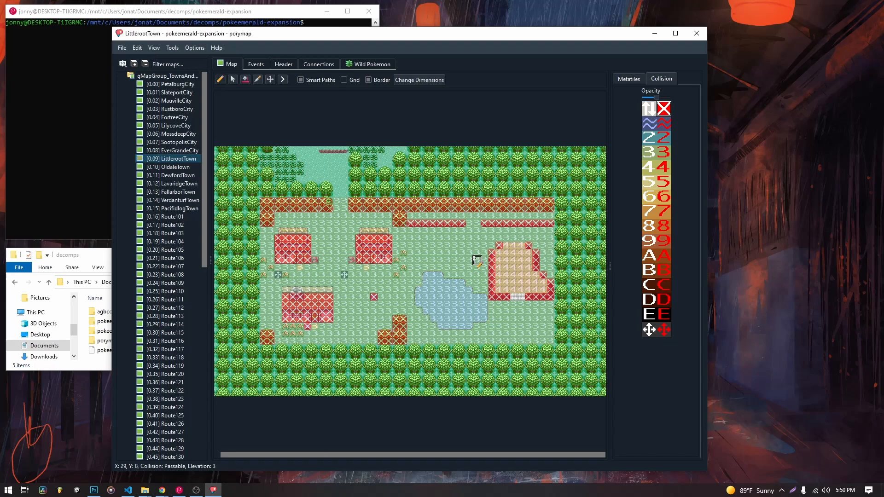
mouse_move(351, 230)
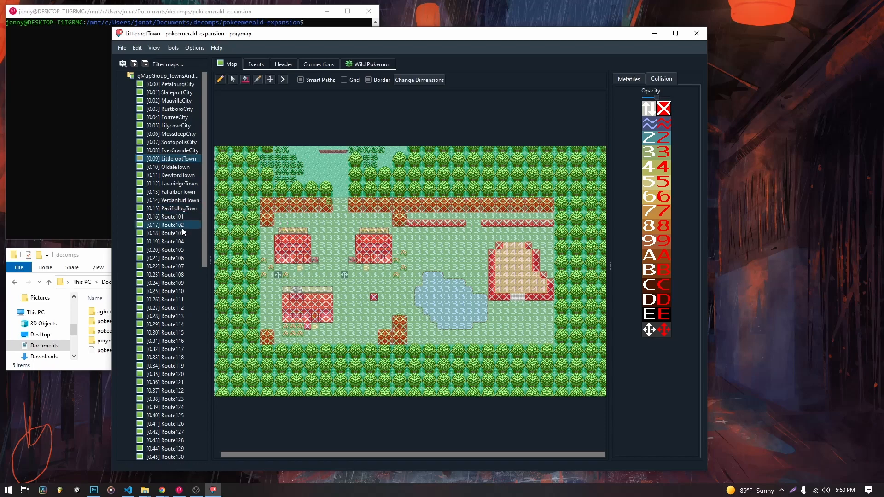
Switch to Route115 and compare its cliff graphics against the collision and elevation overlay.
scroll(down, 3)
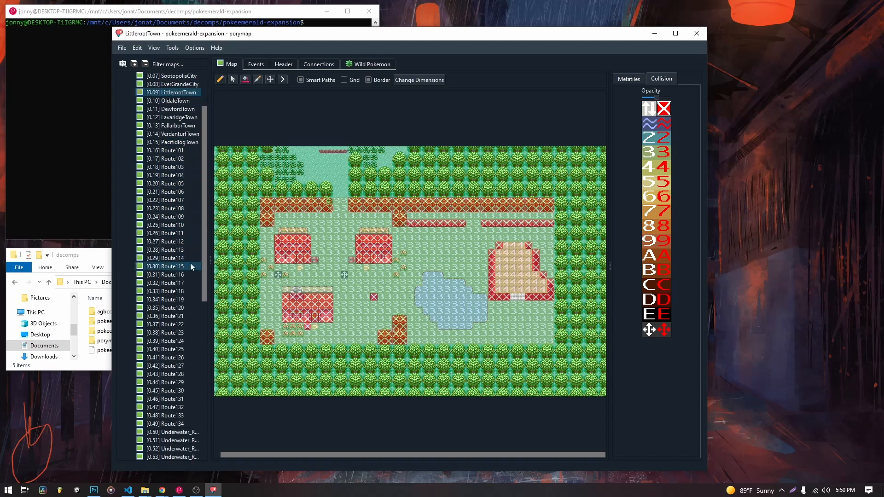
click(166, 266)
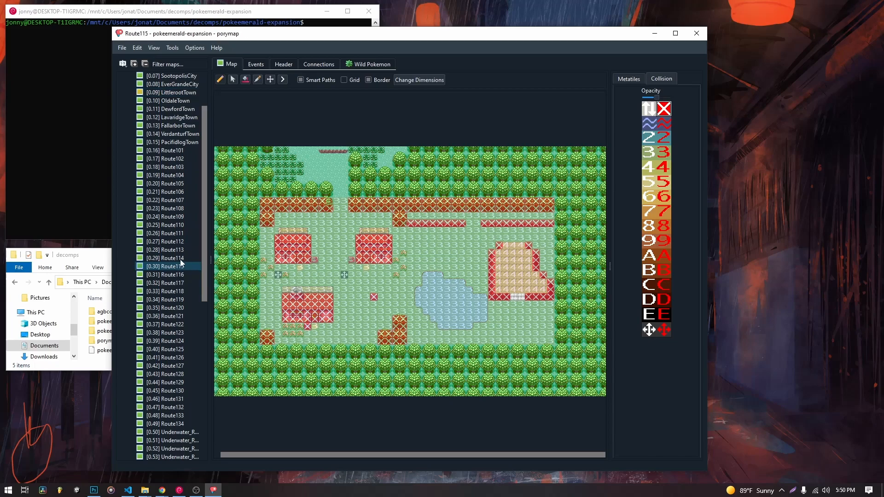
click(166, 266)
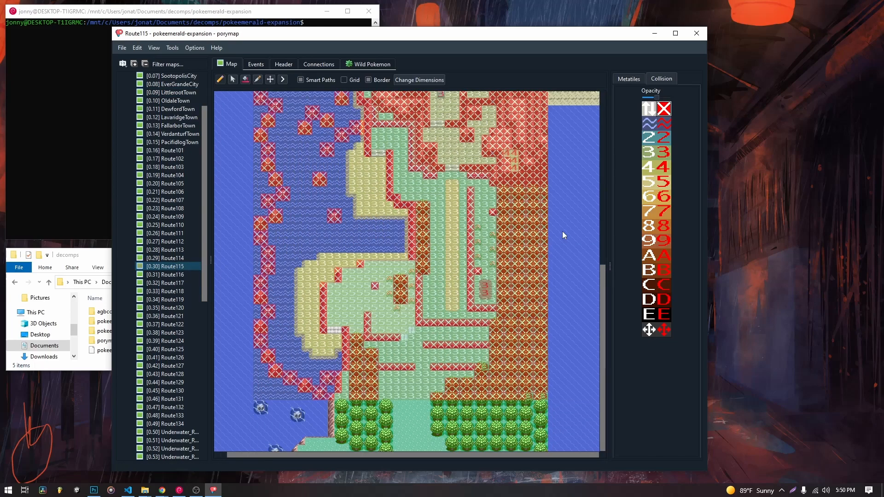
click(627, 78)
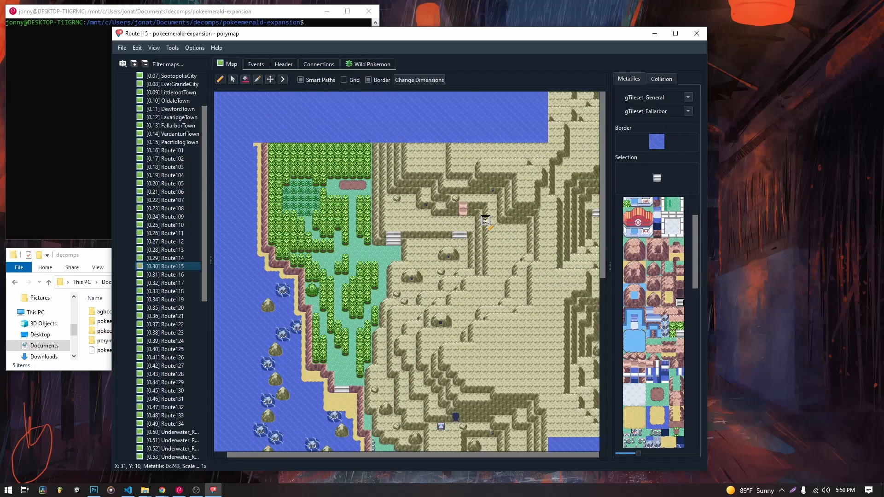
click(661, 78)
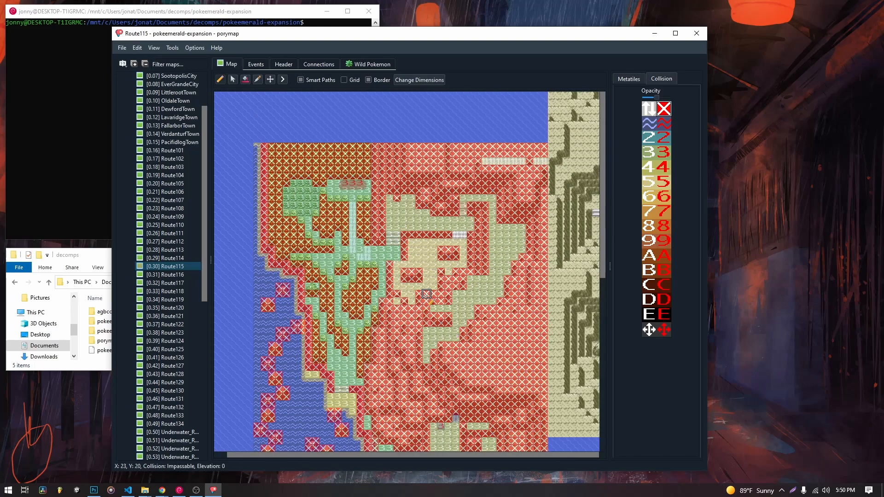
mouse_move(455, 242)
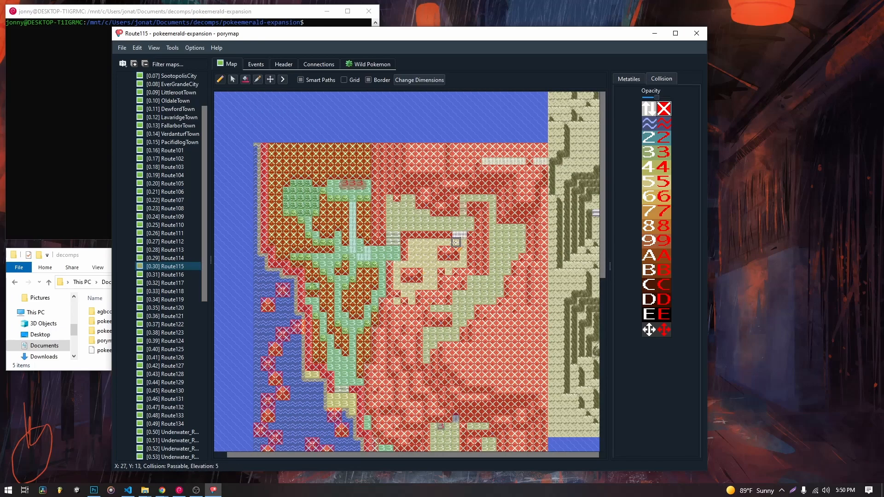
mouse_move(396, 264)
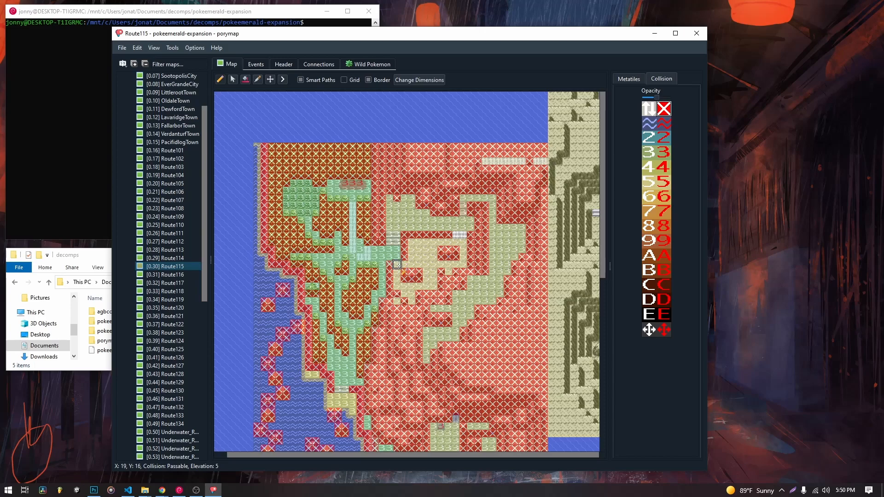
mouse_move(396, 257)
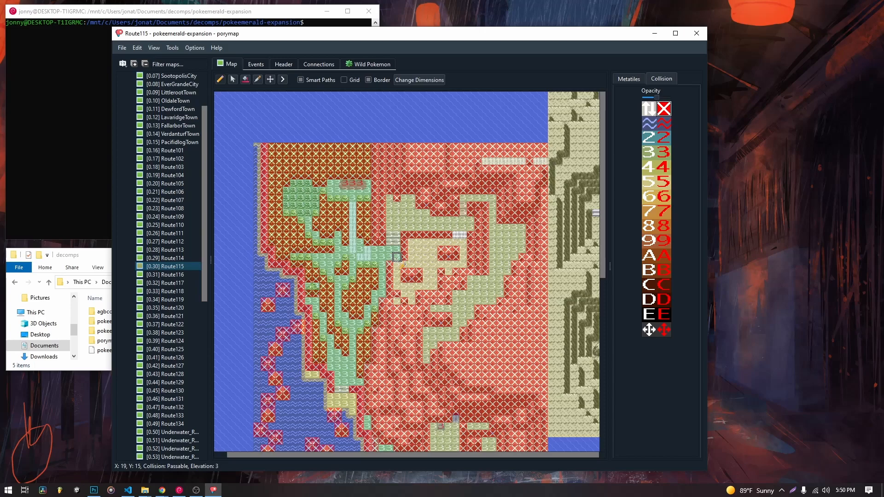
mouse_move(457, 234)
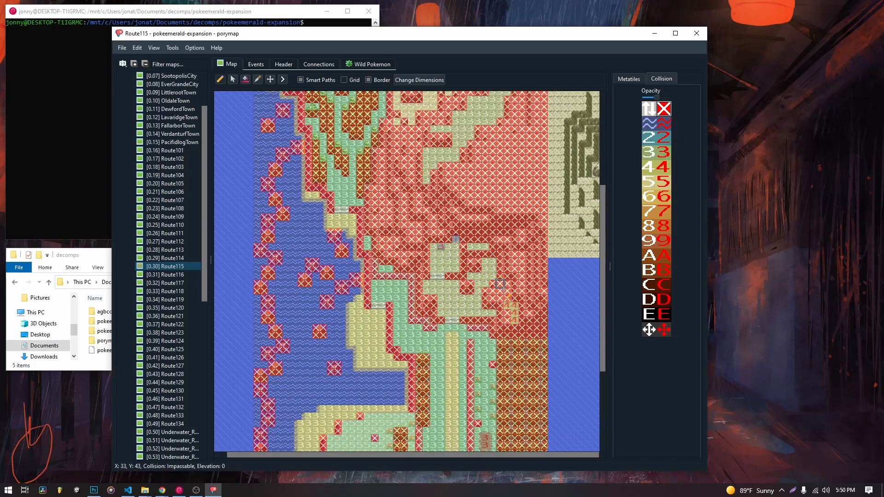
mouse_move(463, 306)
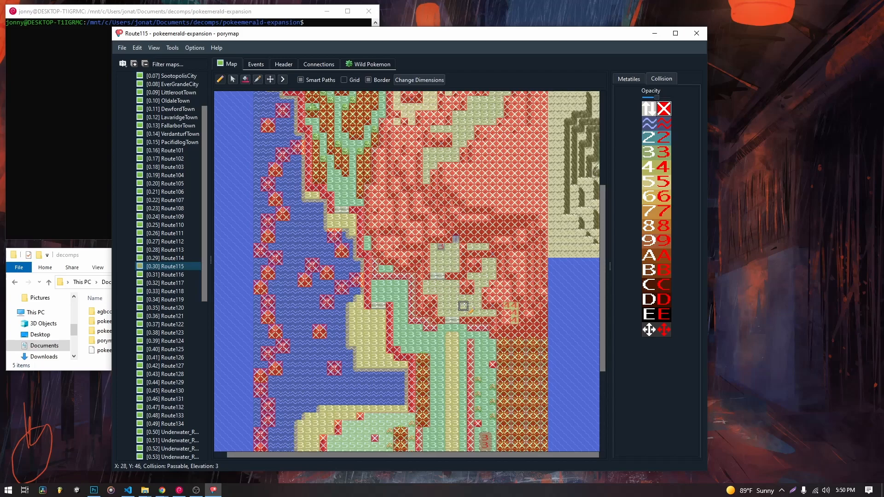
mouse_move(456, 247)
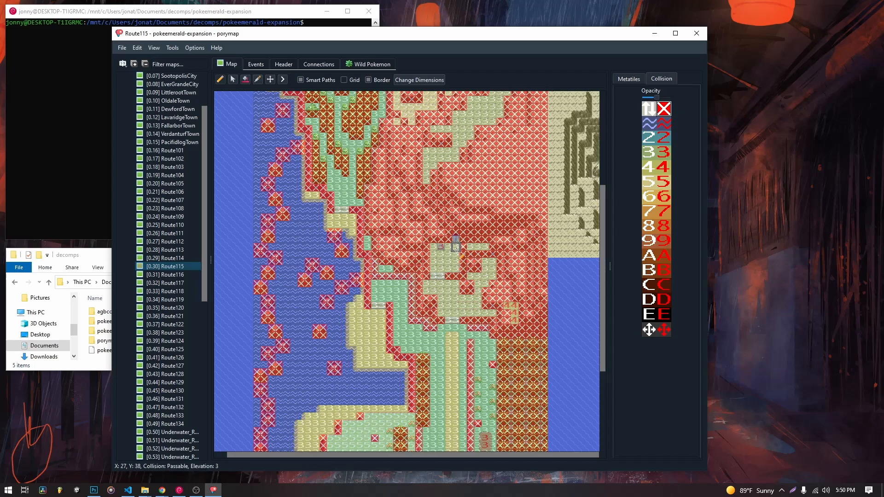
mouse_move(471, 298)
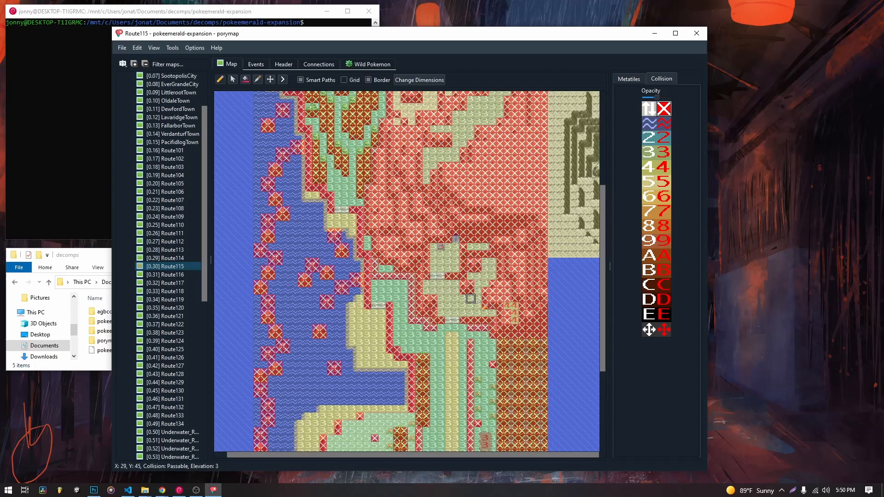
mouse_move(463, 260)
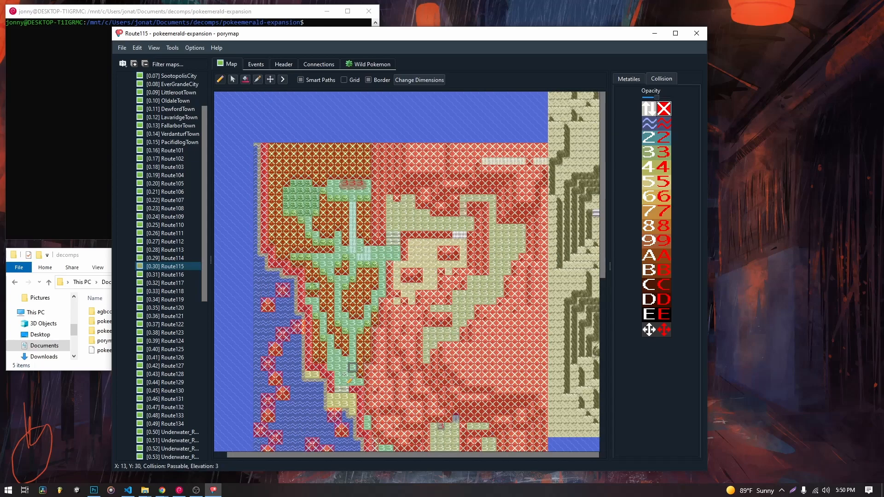
mouse_move(317, 412)
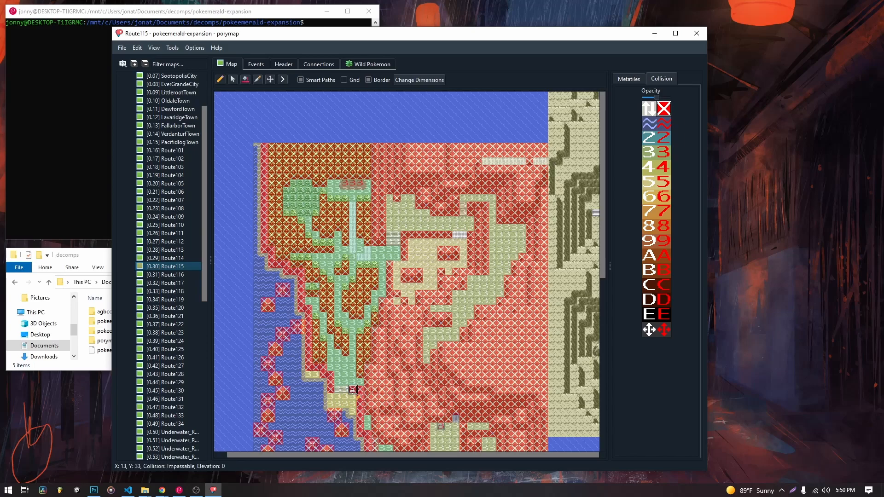
mouse_move(309, 242)
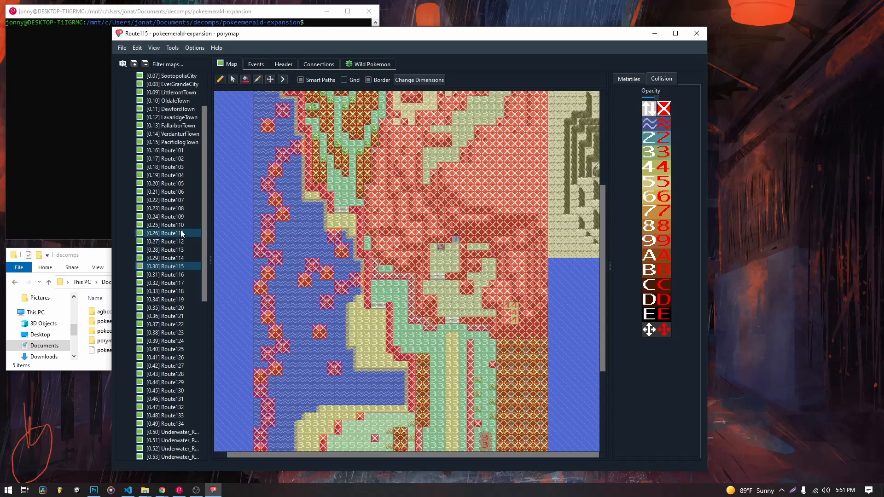
click(169, 224)
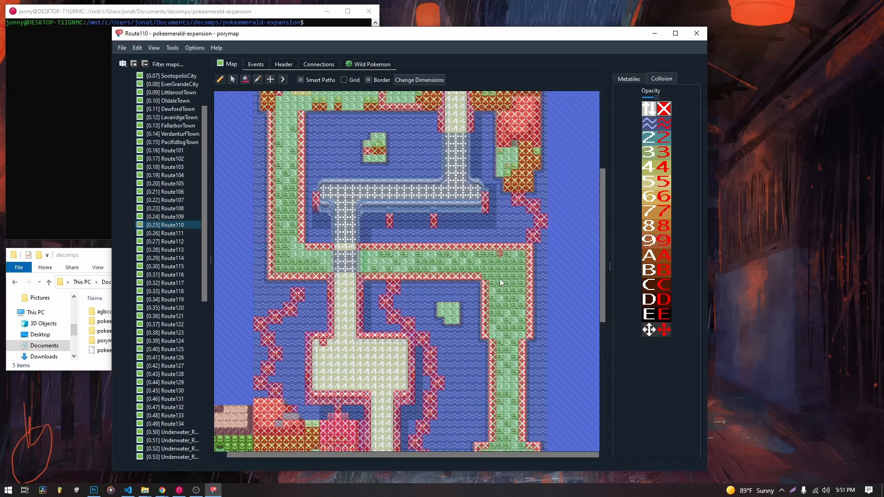
scroll(up, 3)
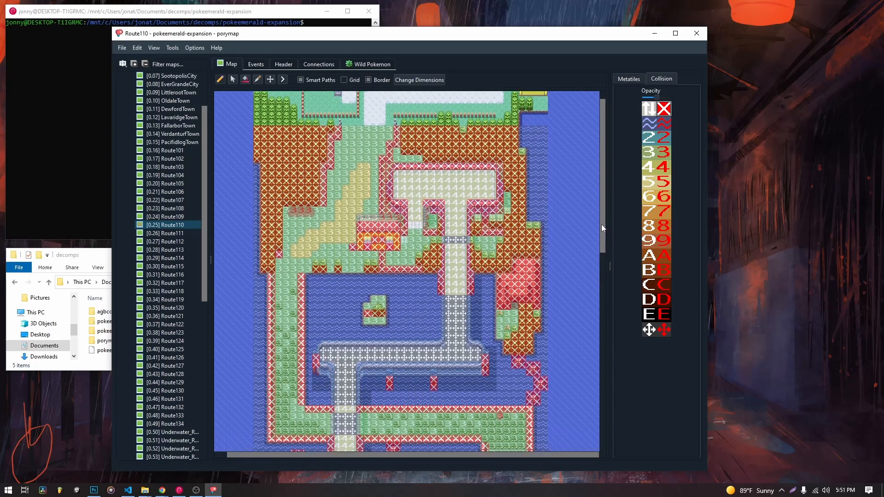
scroll(down, 3)
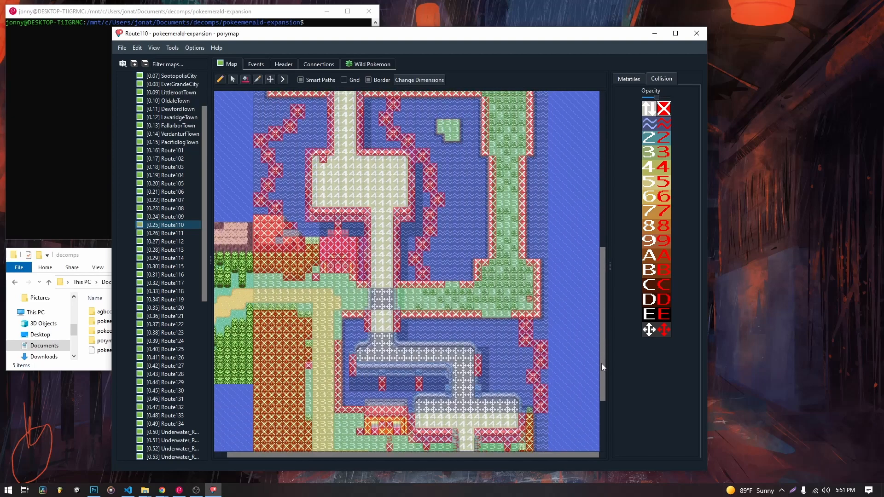
scroll(up, 3)
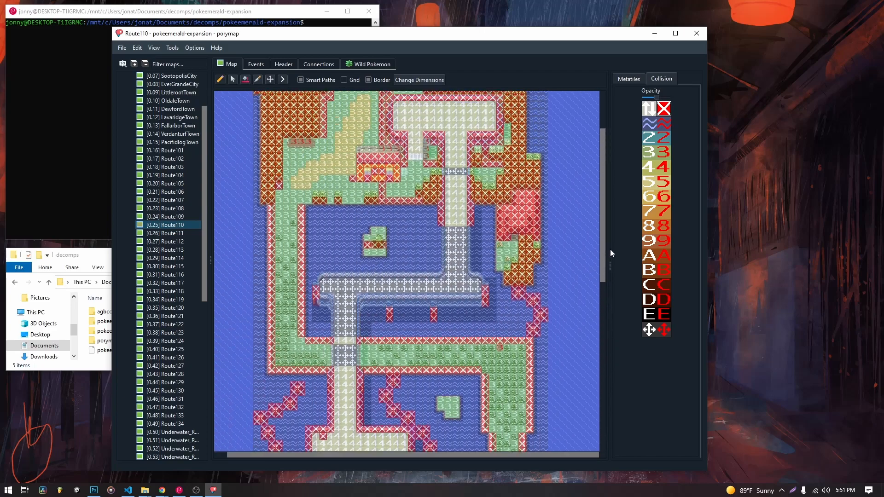
scroll(down, 3)
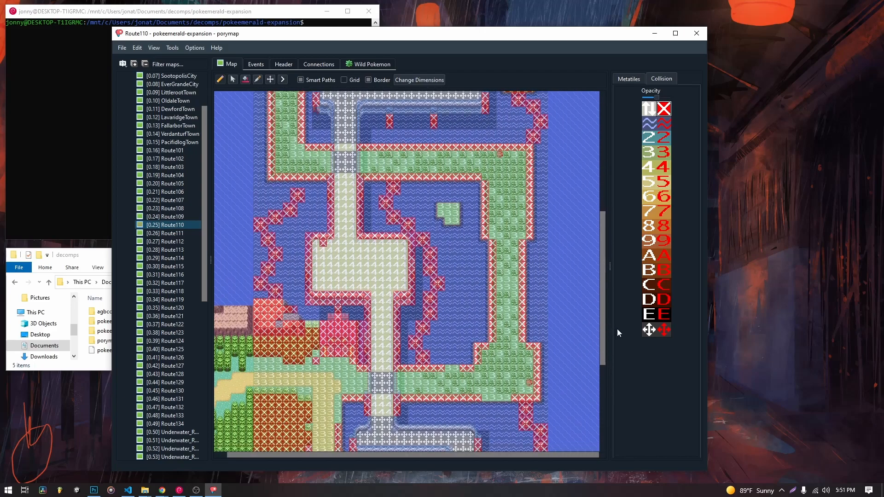
scroll(down, 3)
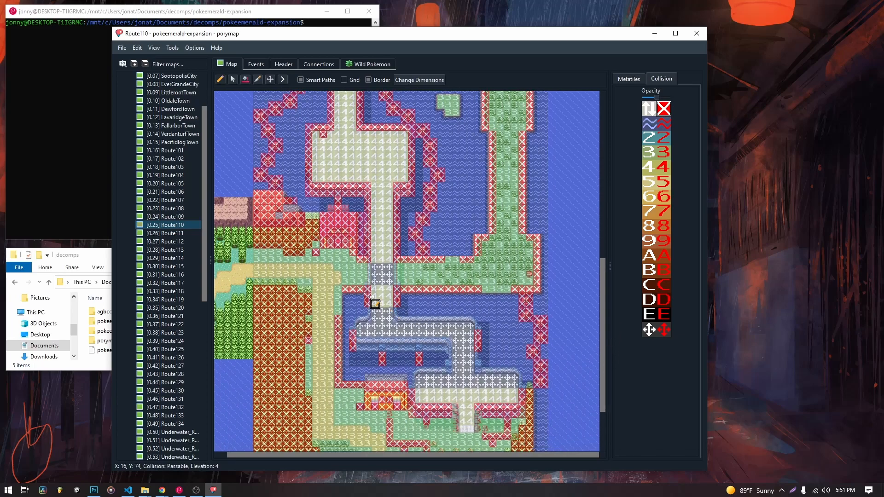
mouse_move(382, 201)
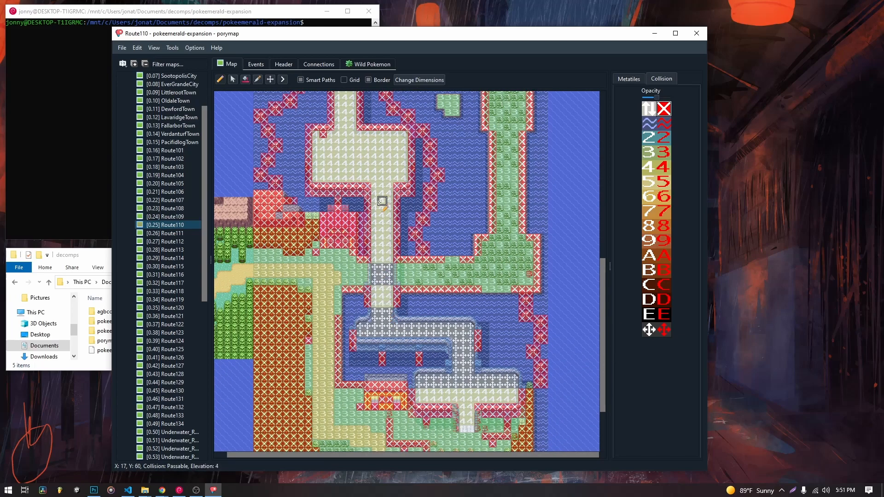
mouse_move(418, 267)
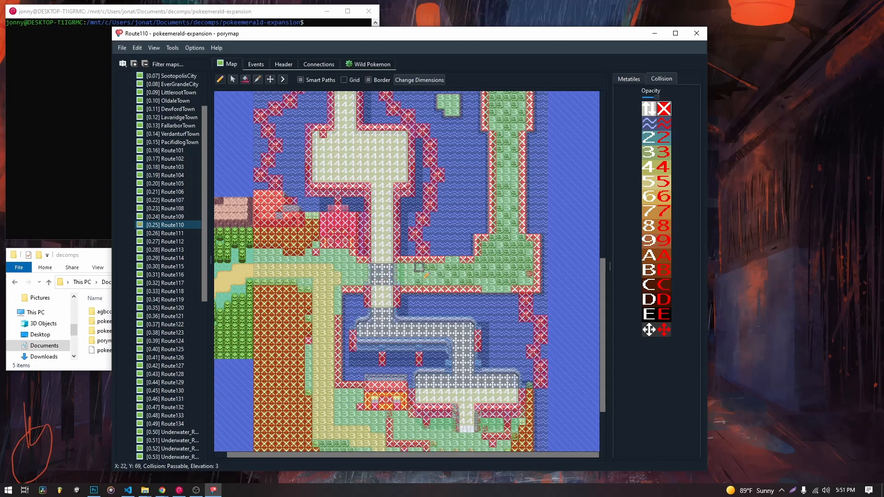
mouse_move(463, 274)
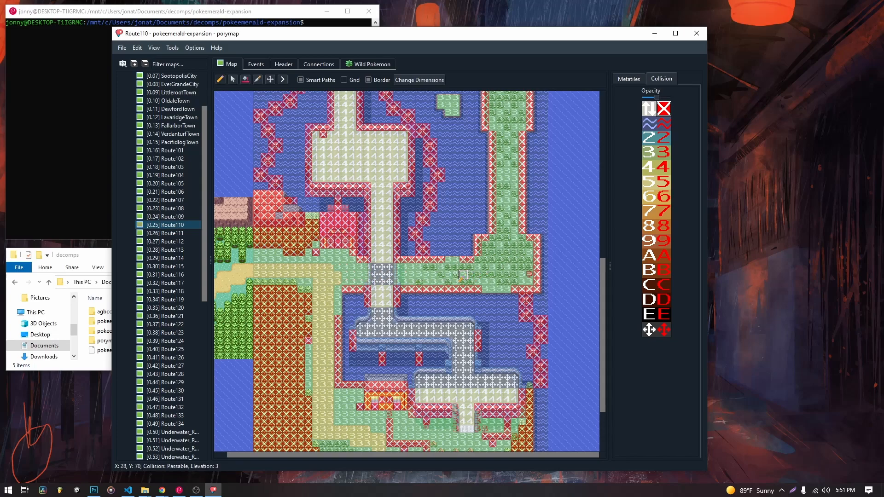
mouse_move(388, 267)
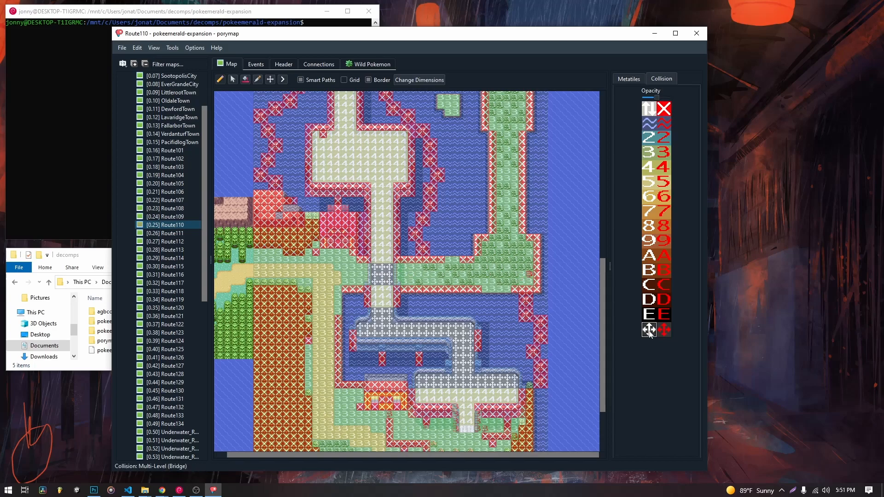
mouse_move(353, 282)
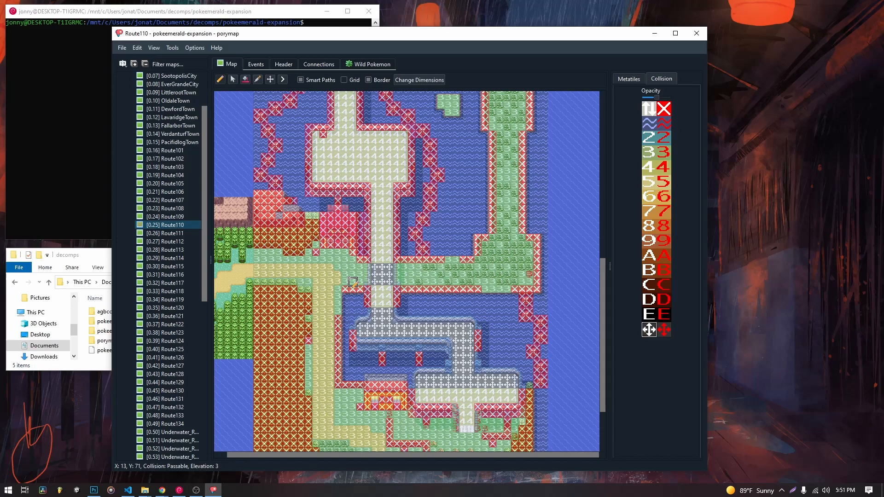
mouse_move(353, 274)
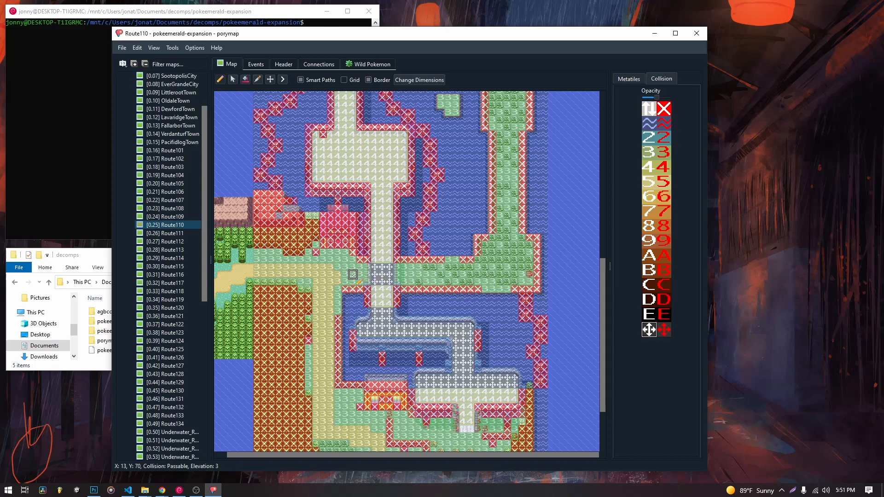
mouse_move(378, 275)
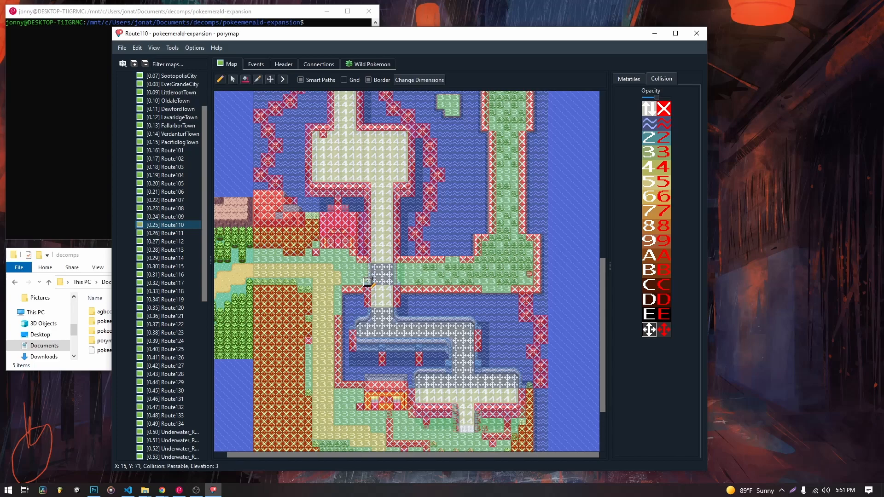
mouse_move(377, 275)
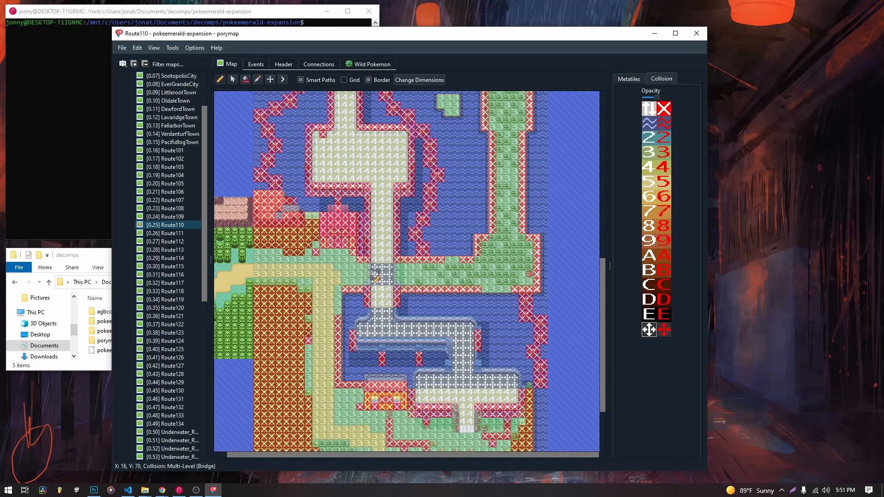
mouse_move(382, 259)
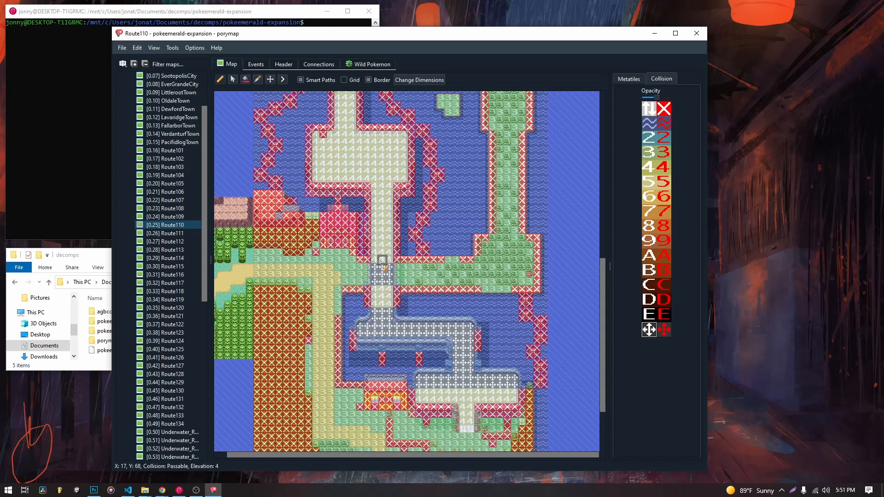
mouse_move(382, 268)
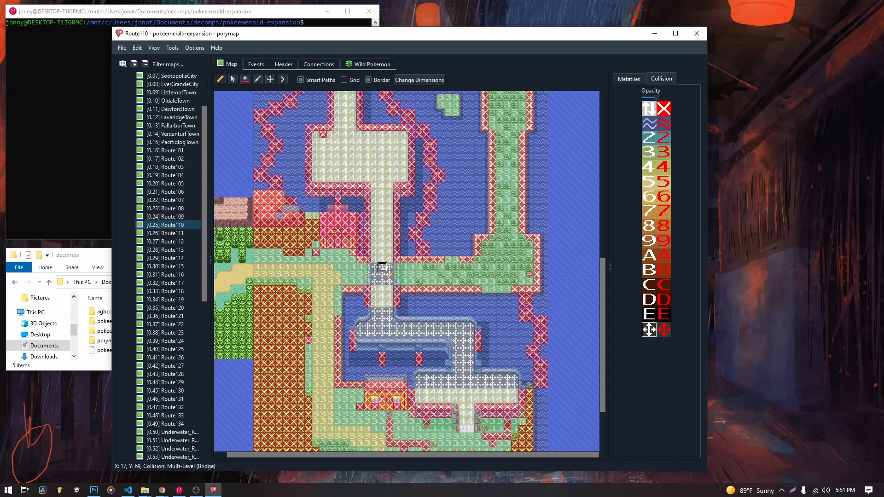
mouse_move(383, 279)
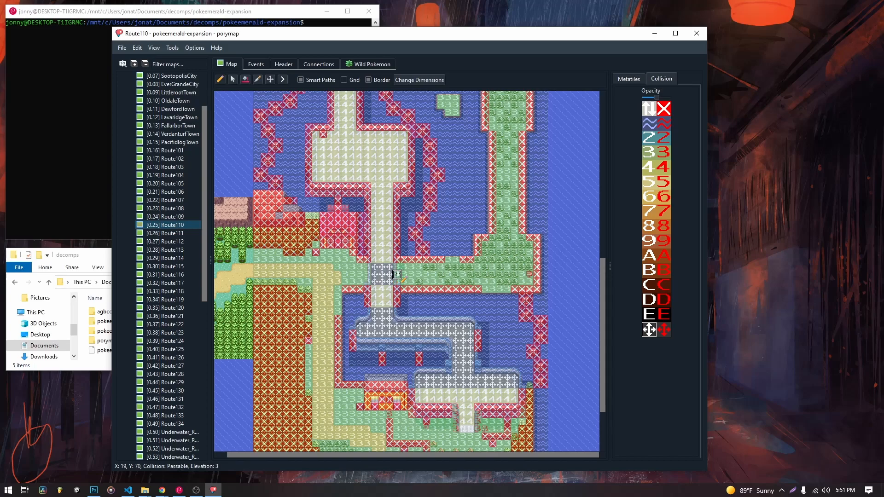
mouse_move(411, 275)
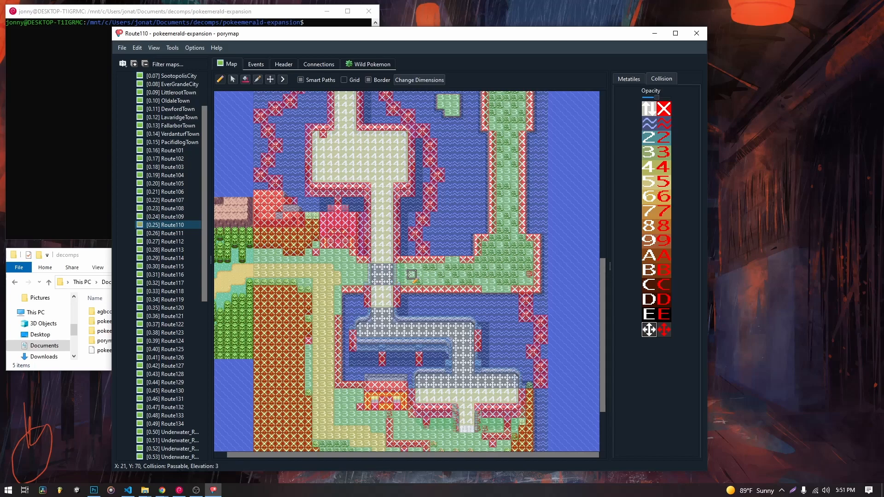
mouse_move(382, 261)
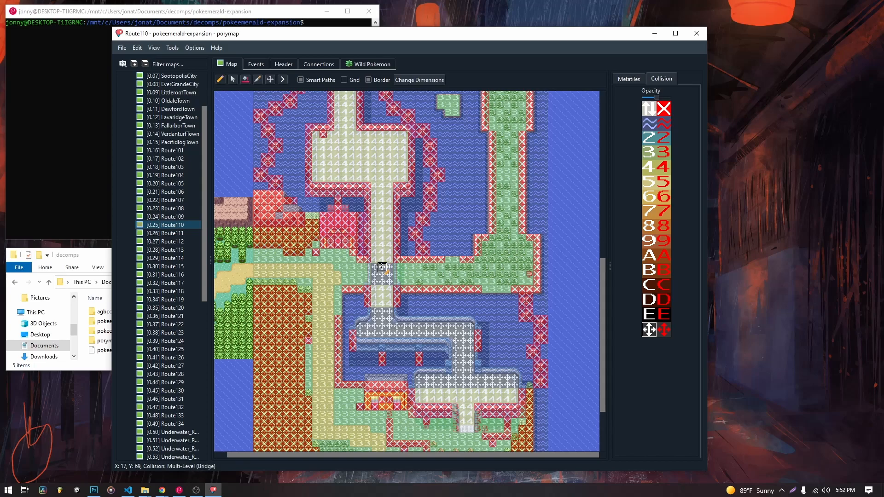
mouse_move(380, 277)
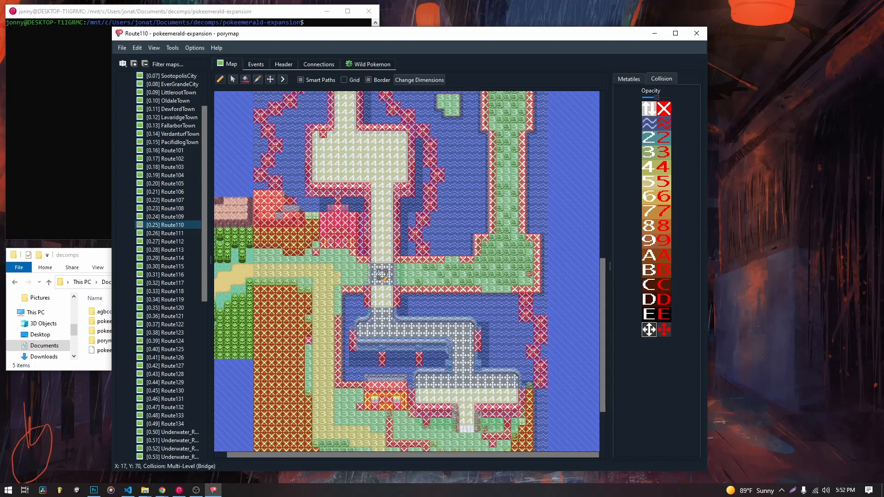
mouse_move(378, 282)
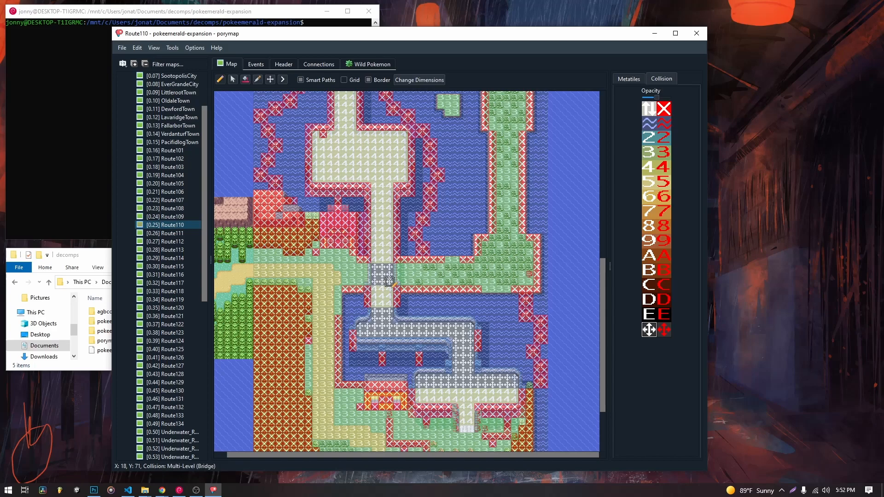
mouse_move(382, 290)
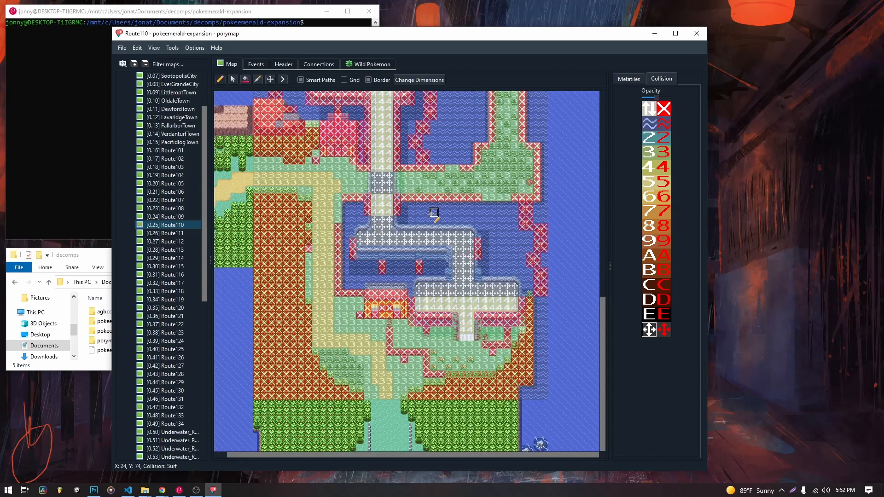
mouse_move(441, 228)
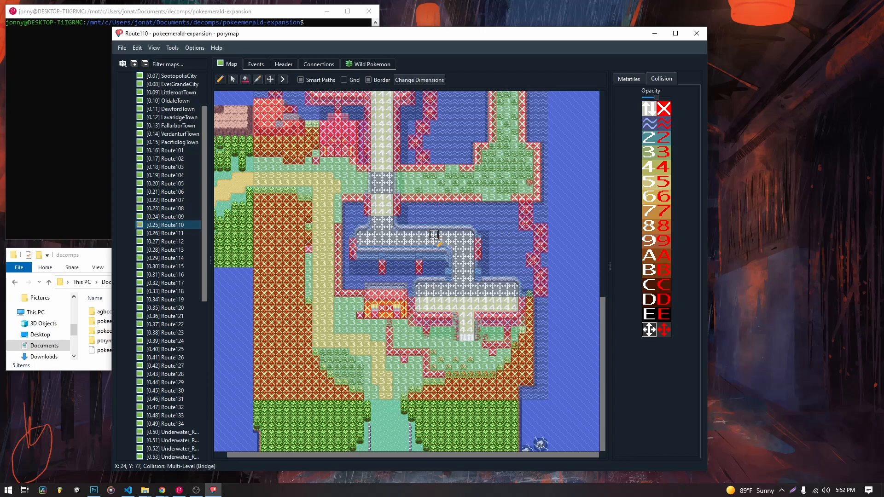
mouse_move(491, 265)
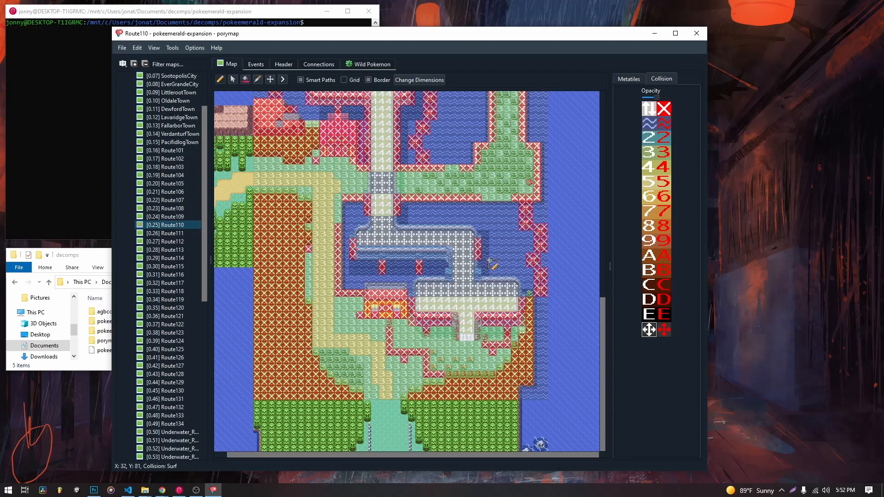
mouse_move(499, 226)
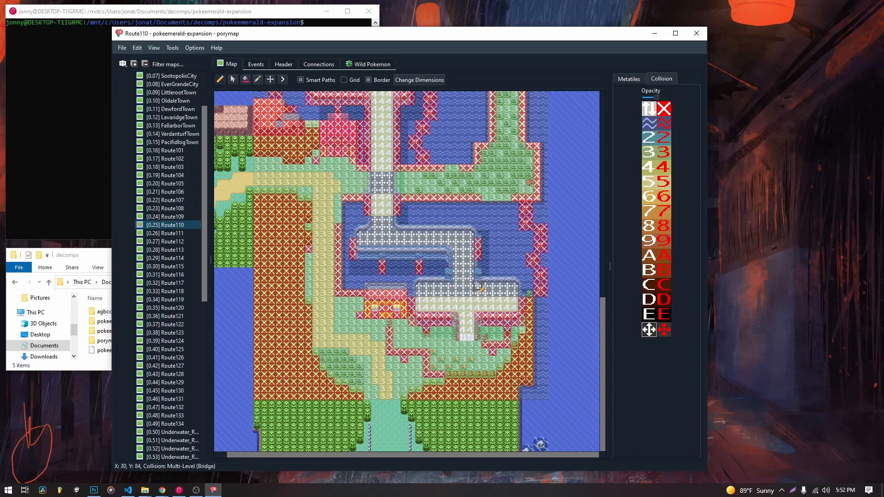
mouse_move(508, 272)
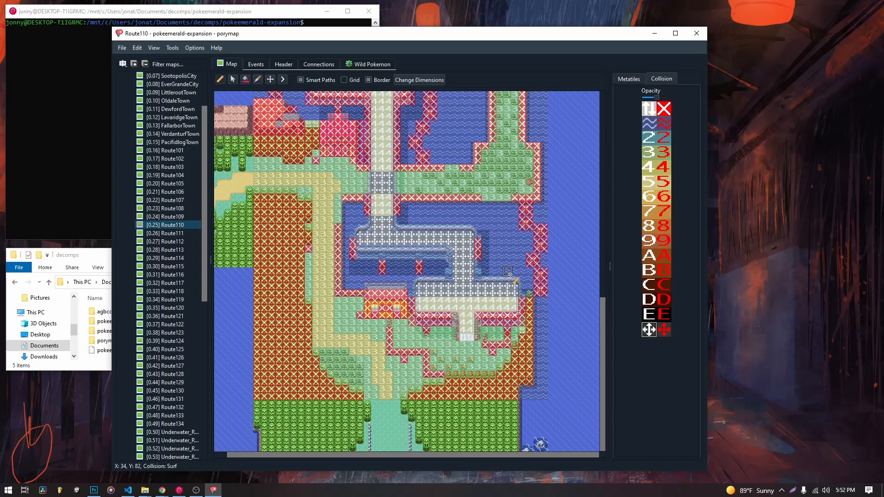
Find VictoryRoad_B1F in the map list and switch to it.
scroll(up, 3)
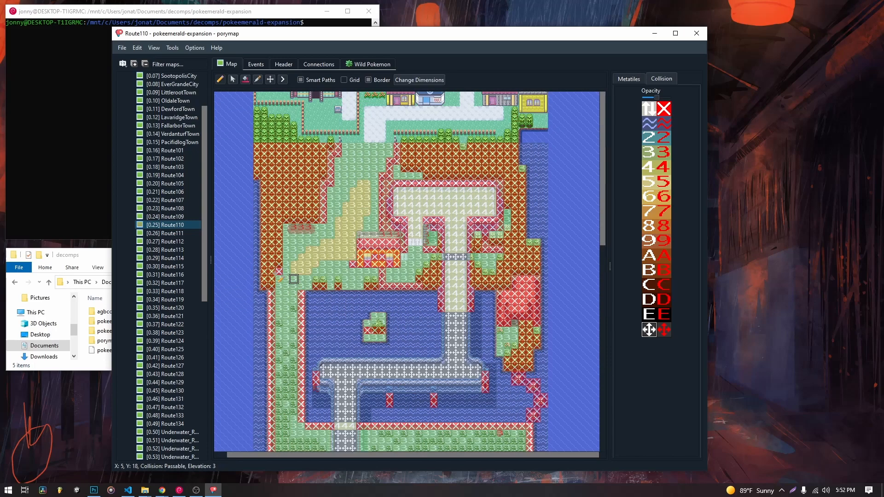
scroll(up, 3)
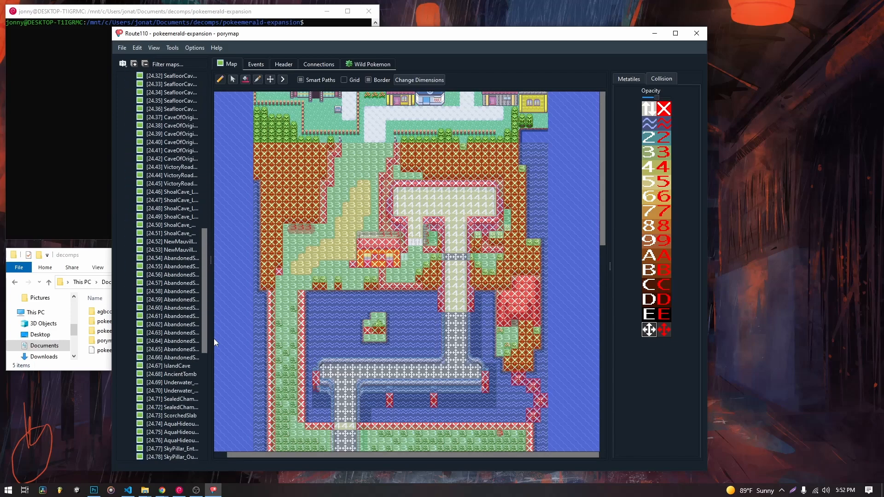
scroll(down, 3)
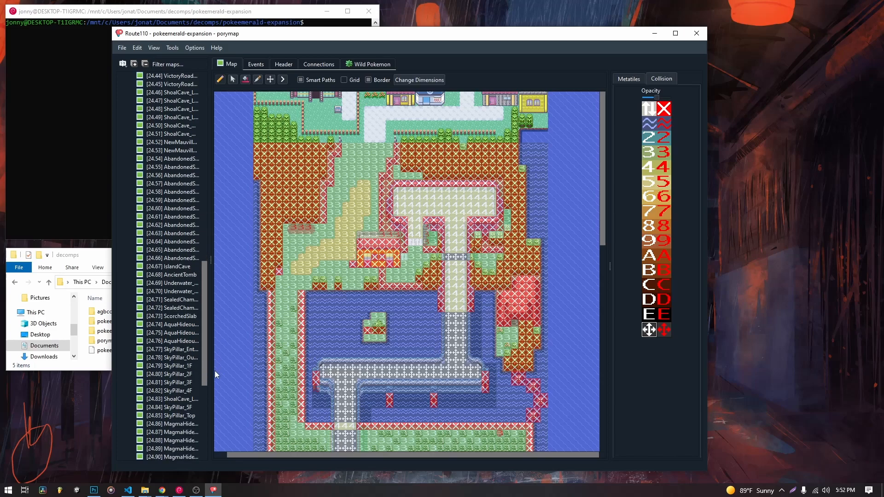
scroll(down, 3)
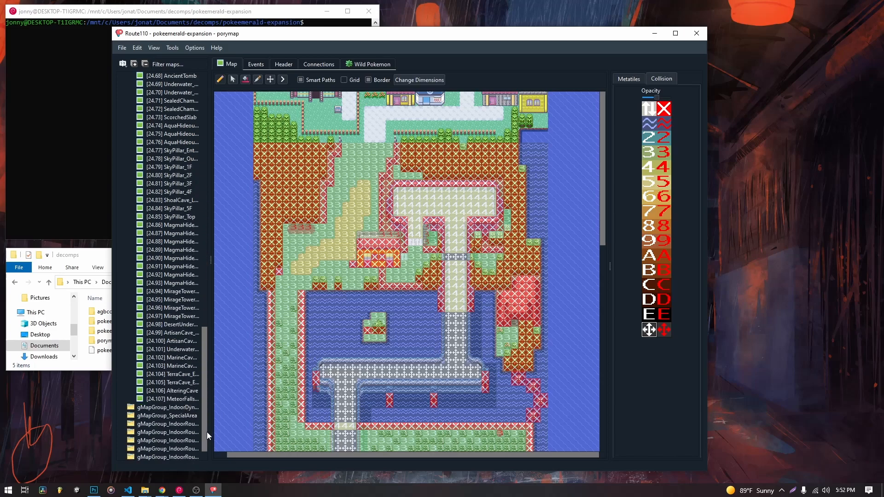
scroll(up, 3)
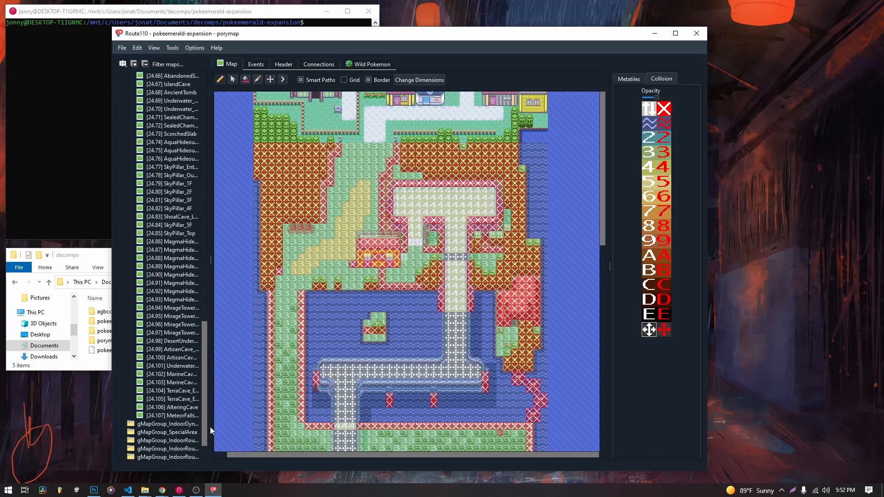
scroll(up, 3)
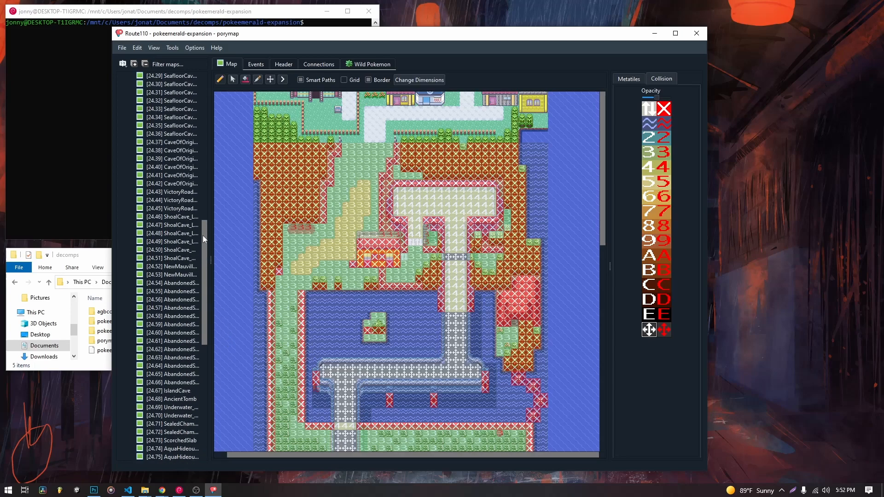
click(172, 200)
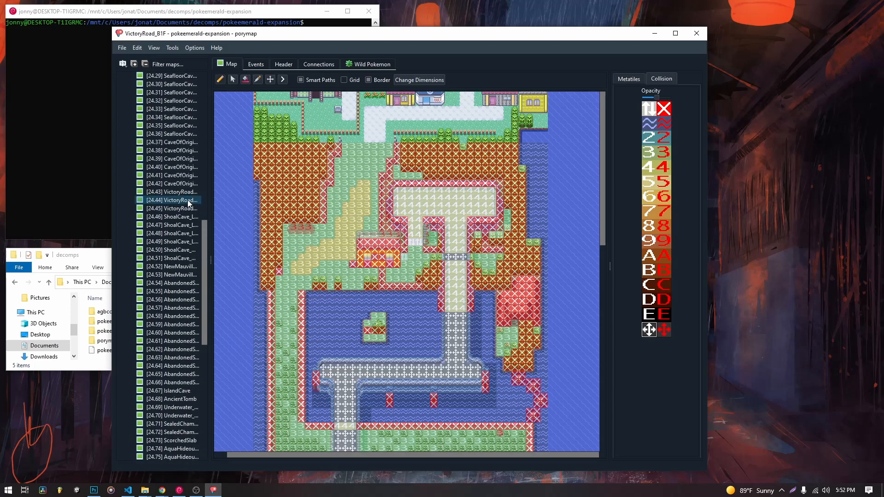
click(172, 200)
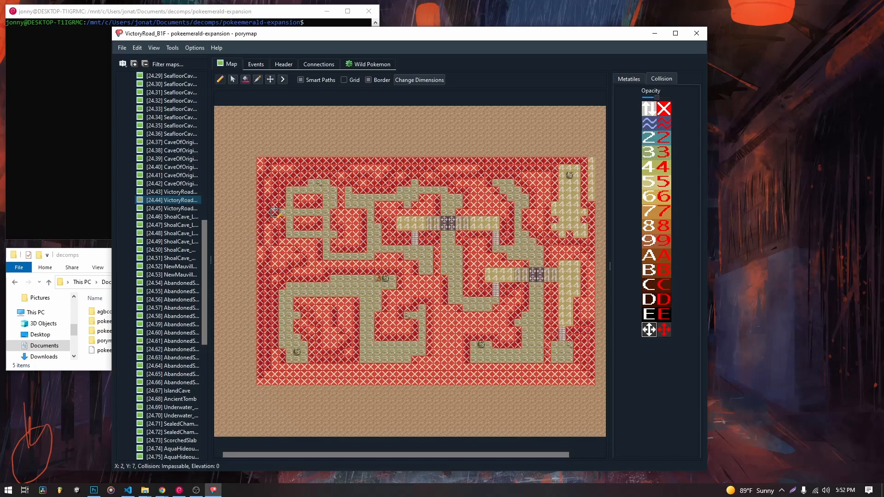
mouse_move(636, 87)
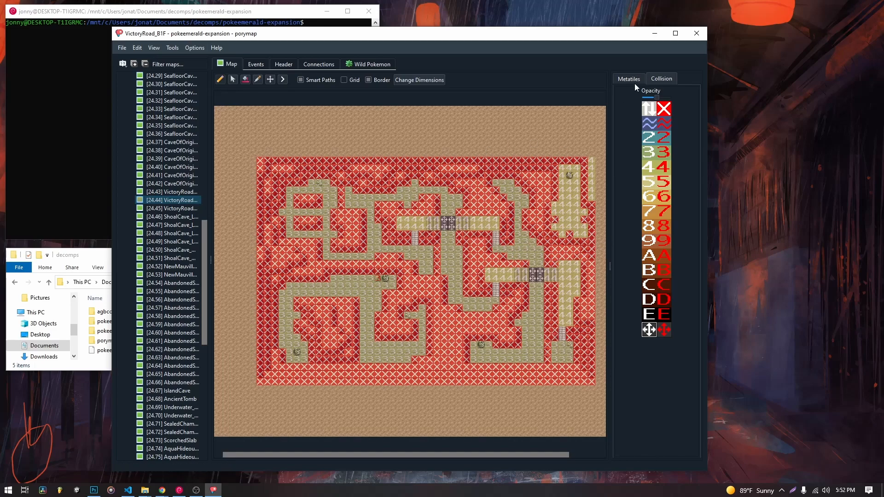
click(629, 78)
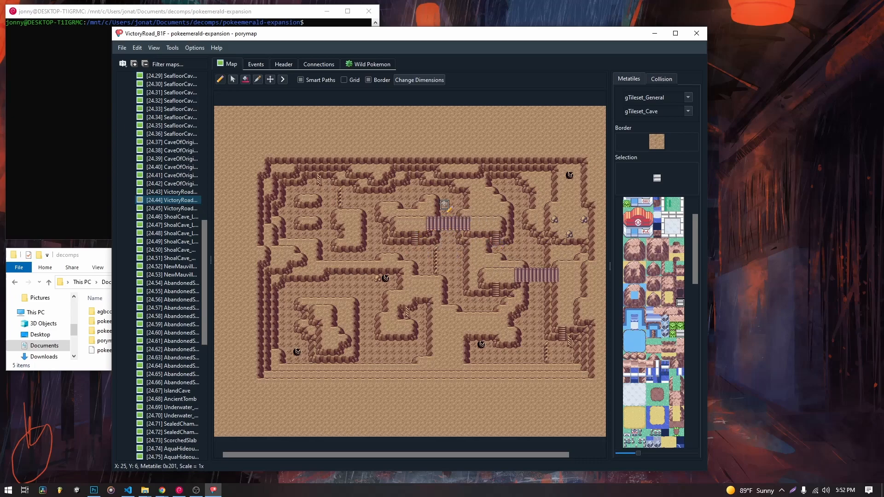
click(661, 78)
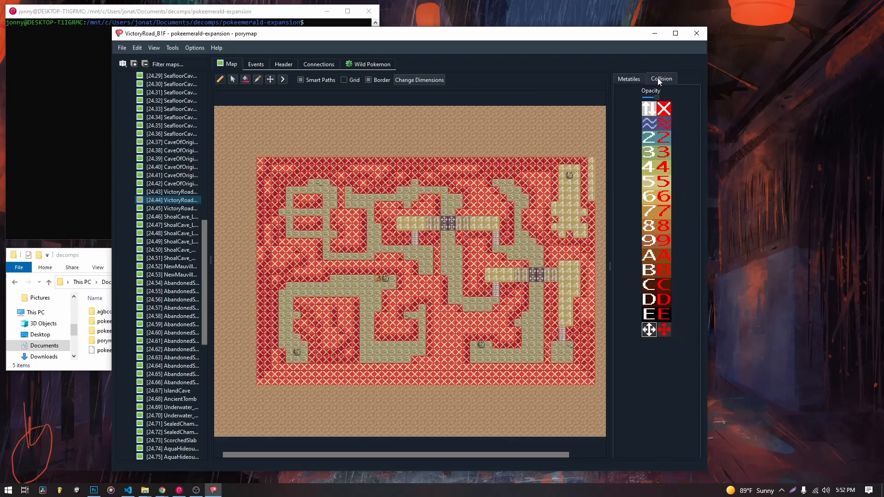
mouse_move(415, 249)
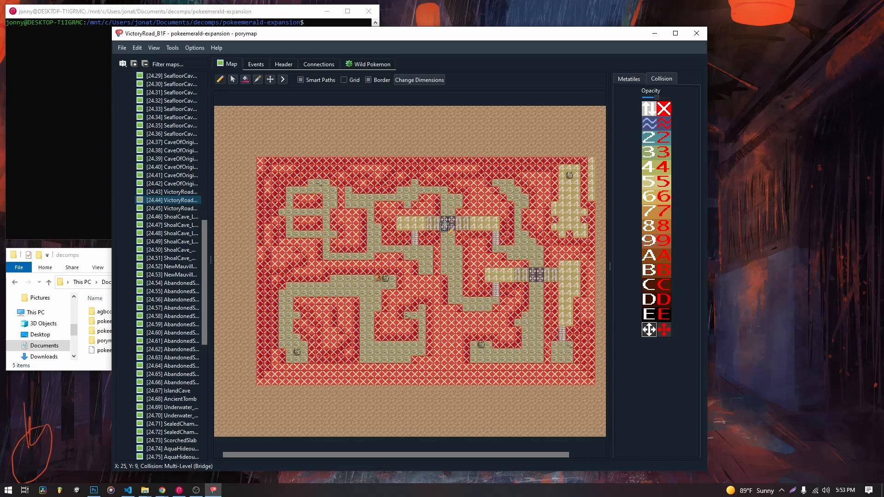
mouse_move(451, 226)
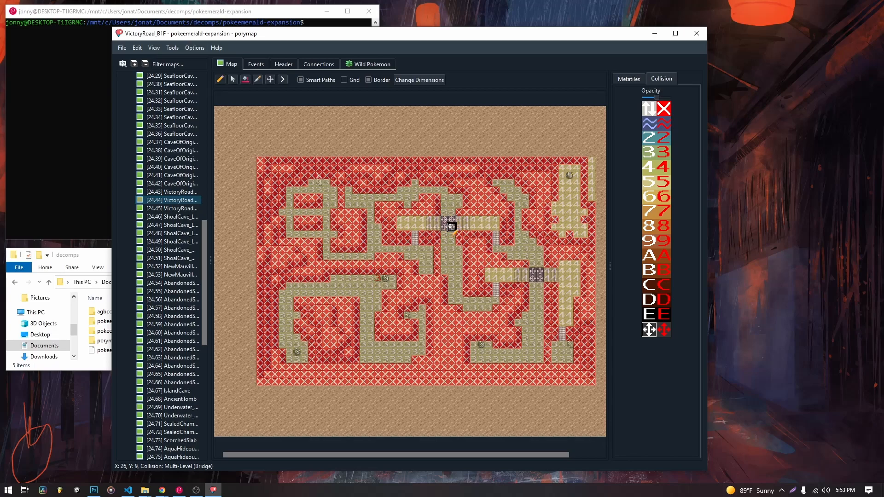
mouse_move(414, 213)
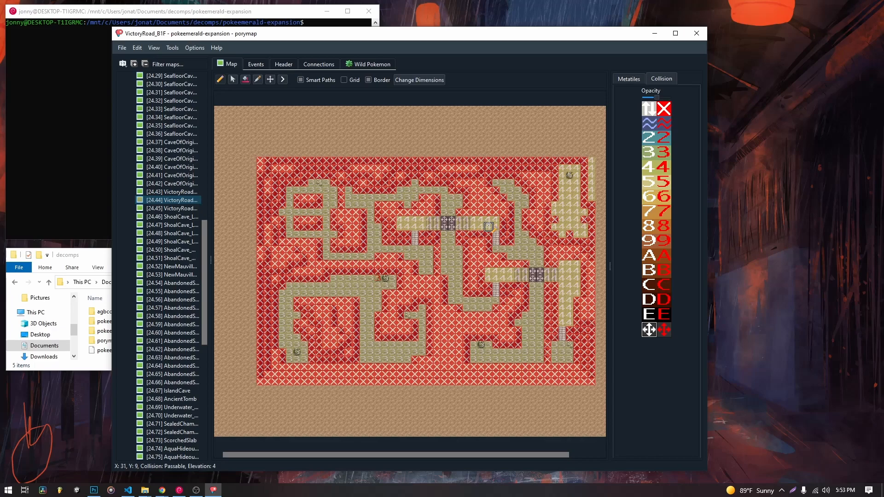
mouse_move(524, 257)
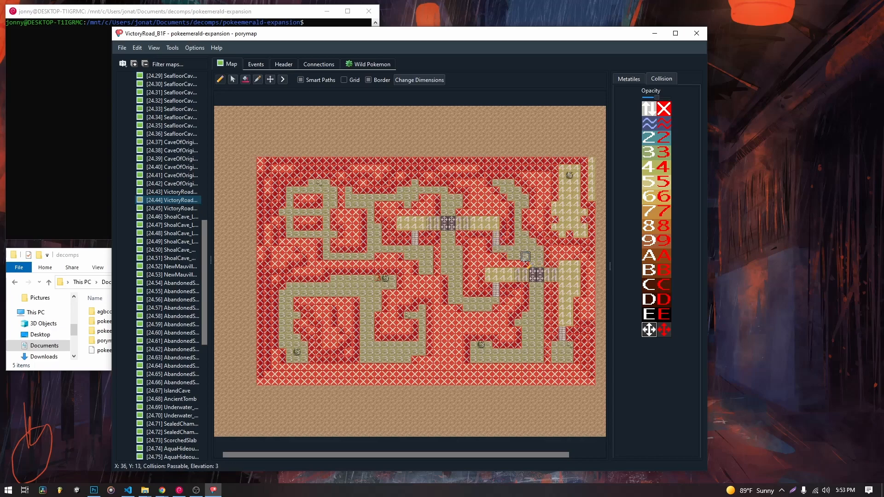
mouse_move(517, 278)
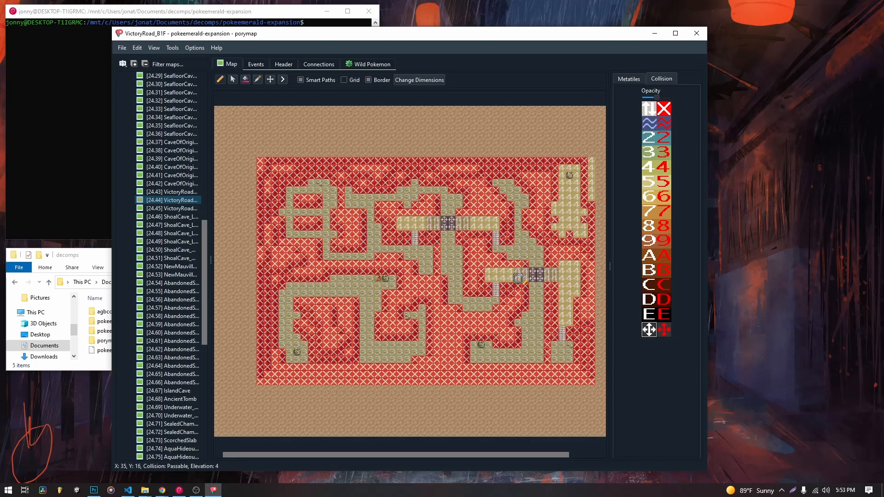
mouse_move(558, 276)
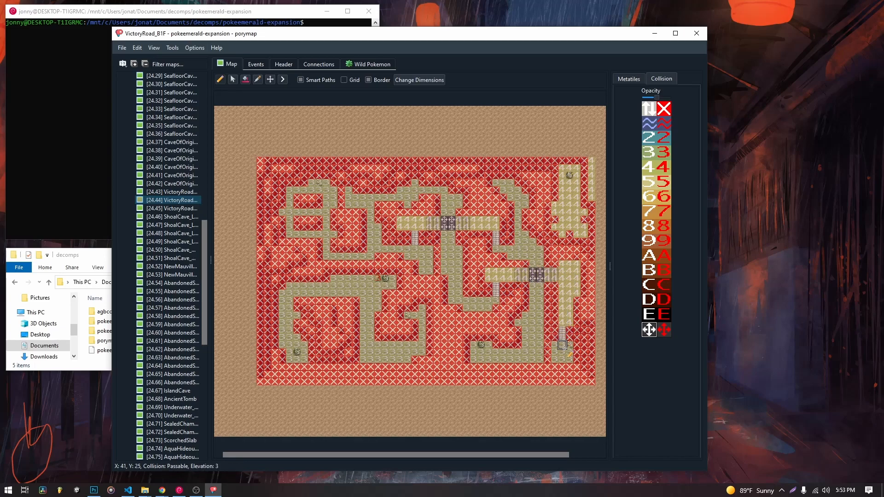
mouse_move(256, 66)
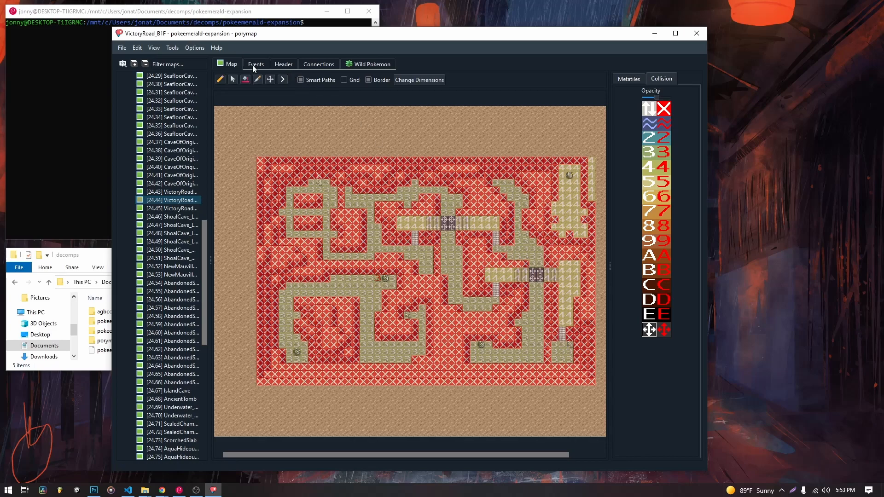
scroll(up, 3)
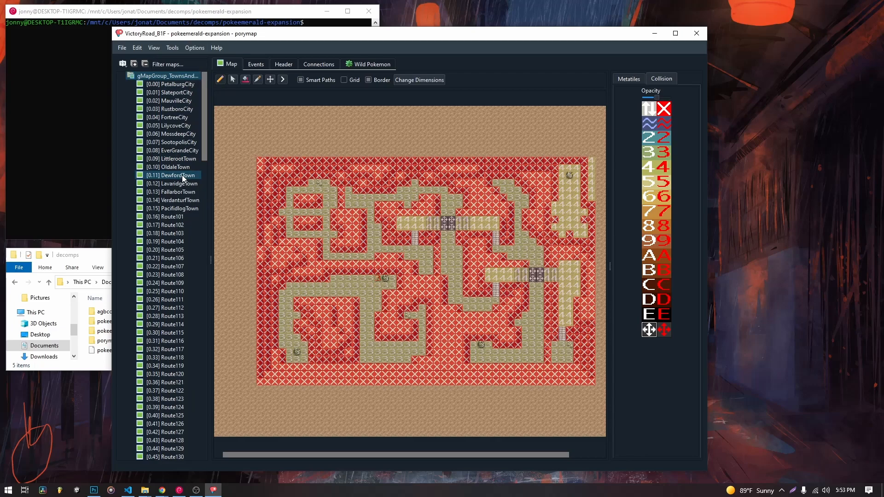
Return to Littleroot Town's metatile palette, keeping gTileset_General as the primary tileset.
click(173, 159)
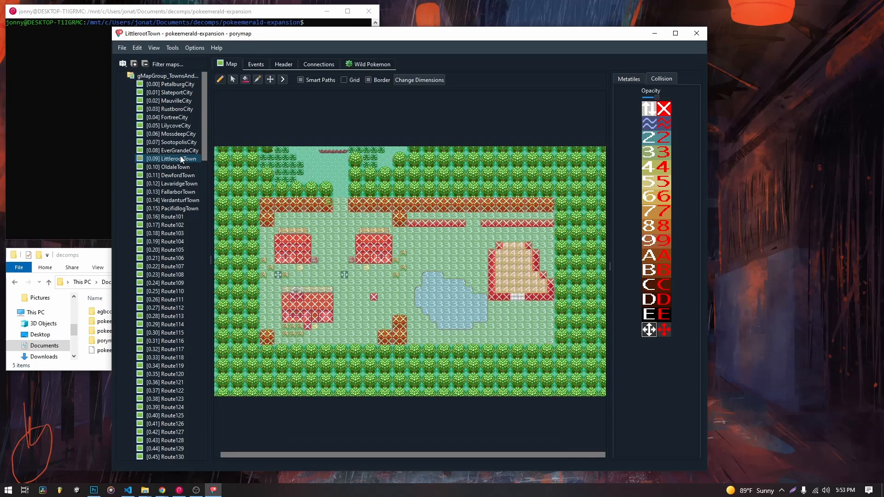
mouse_move(636, 94)
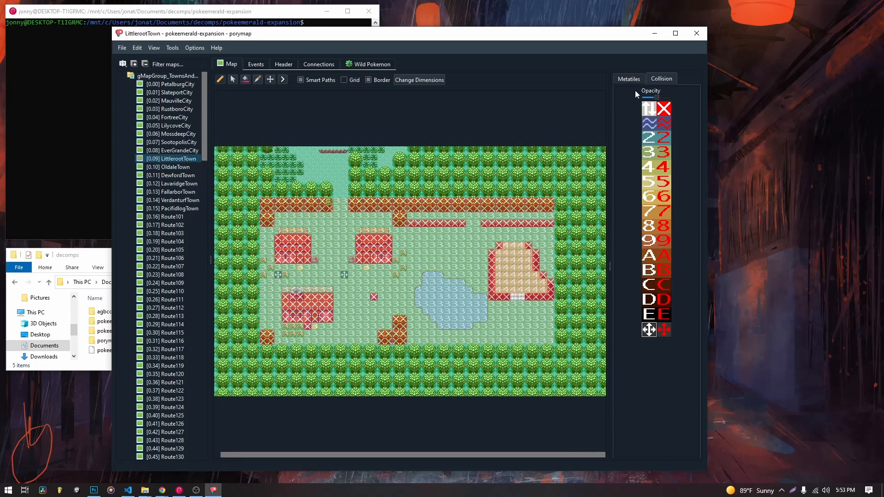
click(628, 78)
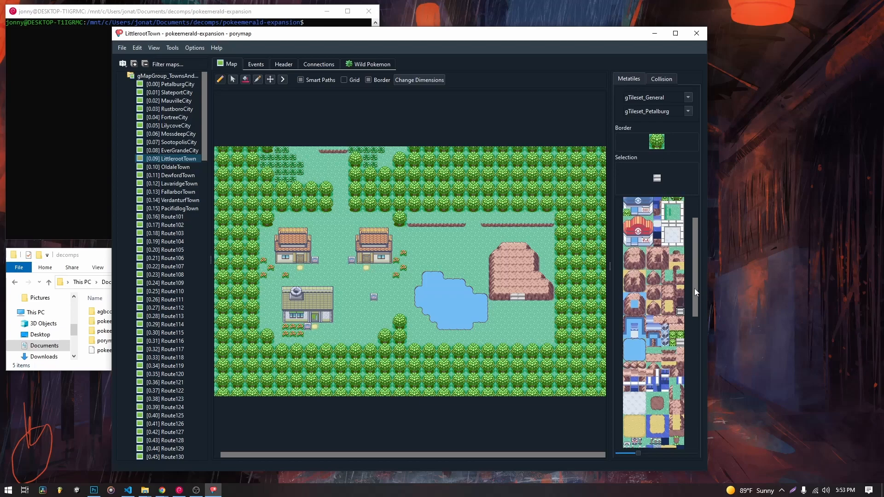
scroll(down, 3)
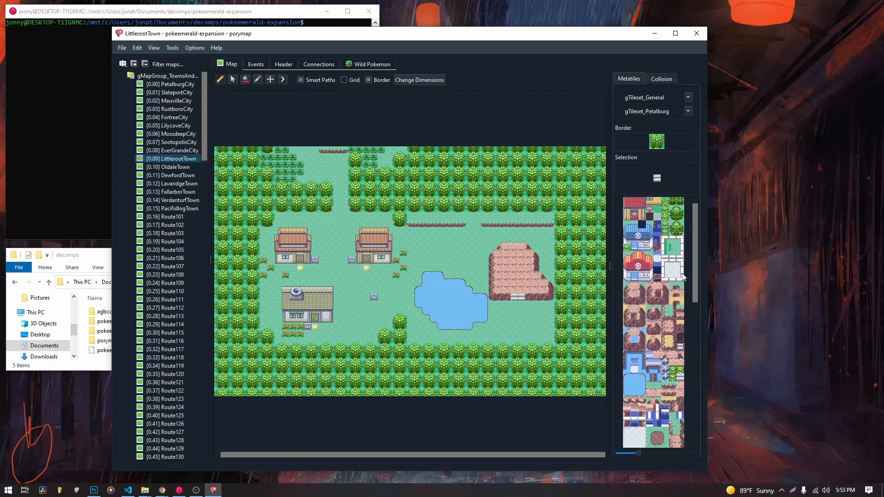
click(687, 96)
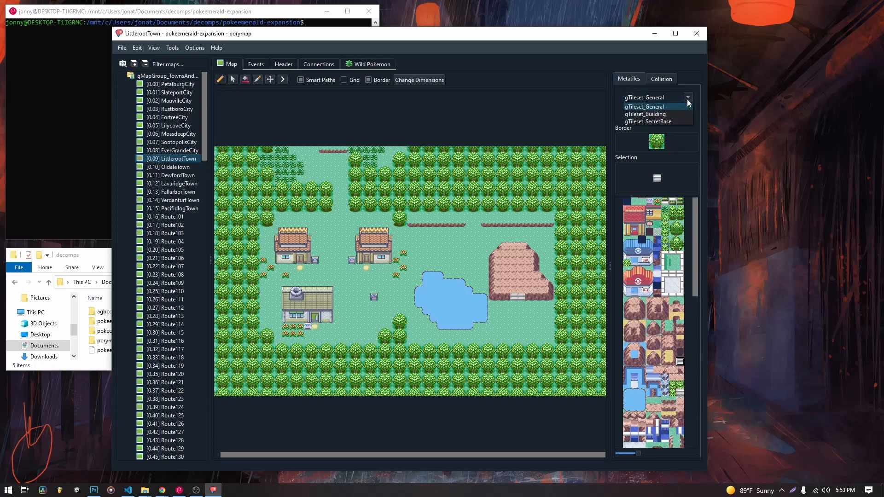
click(644, 106)
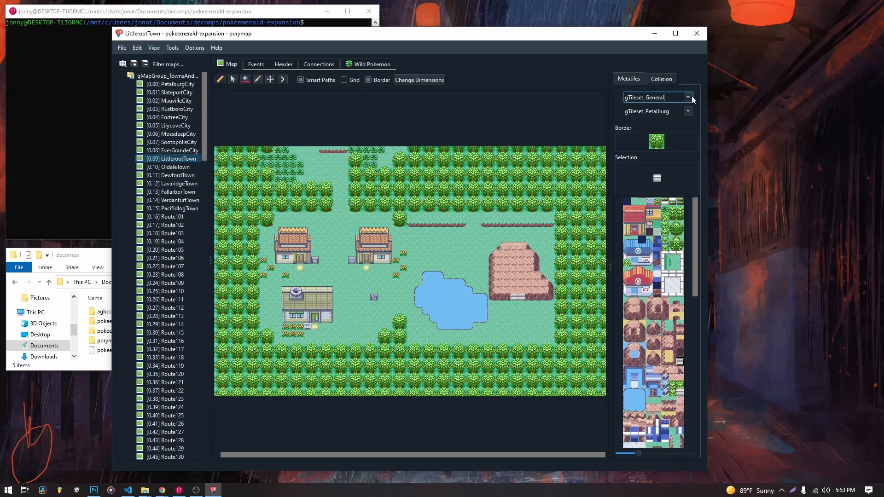
mouse_move(447, 320)
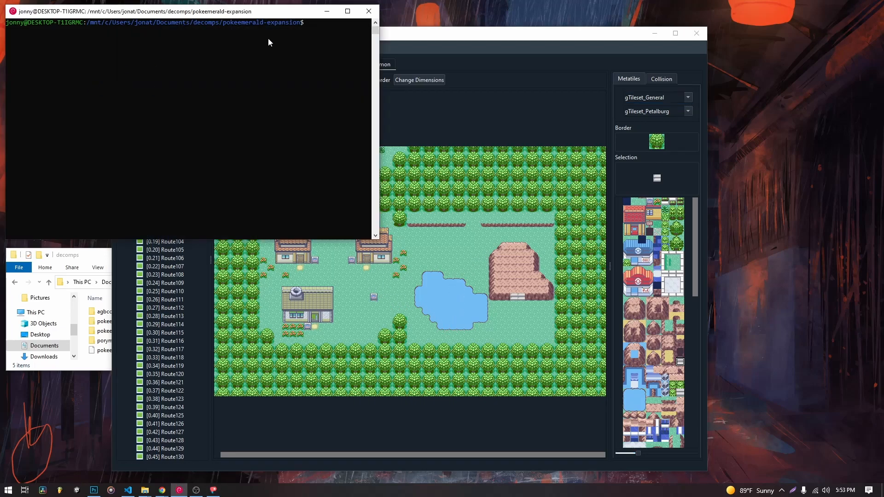
Start compiling the game with make -j12 in the WSL terminal.
text(make -j12)
text(nproc)
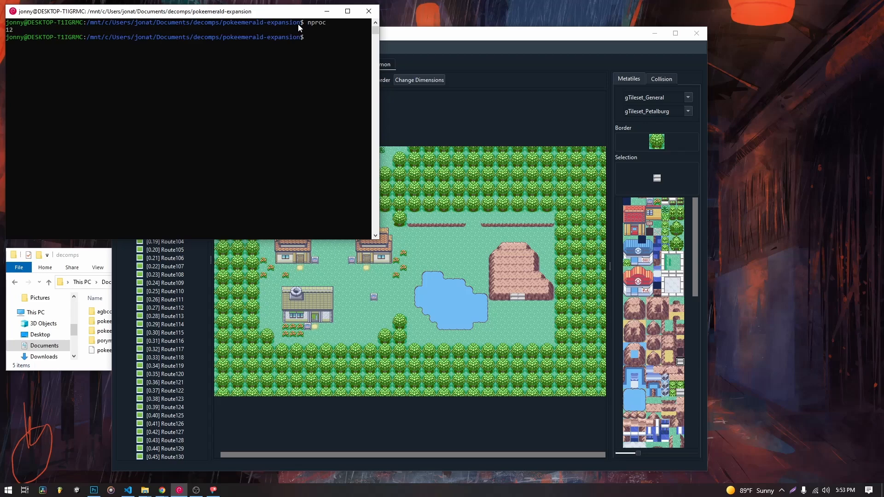
text(make -j12)
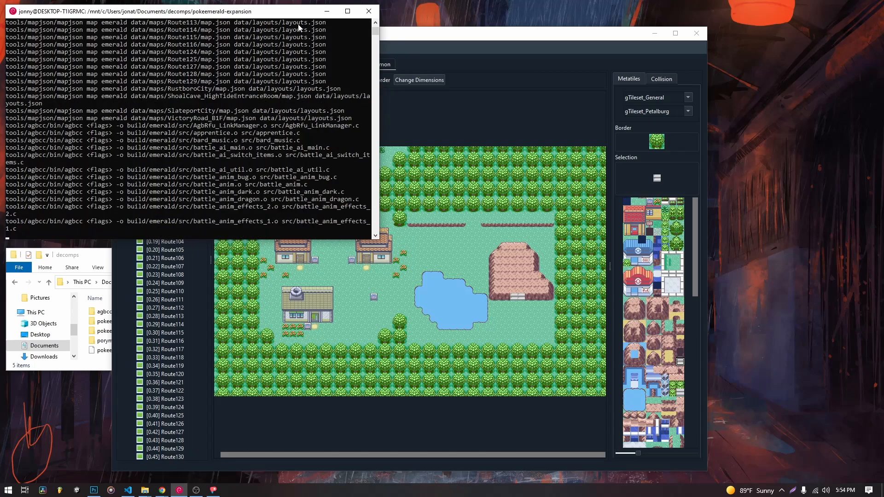
Launch mGBA from the Start menu and place it beside the build while it runs.
click(7, 489)
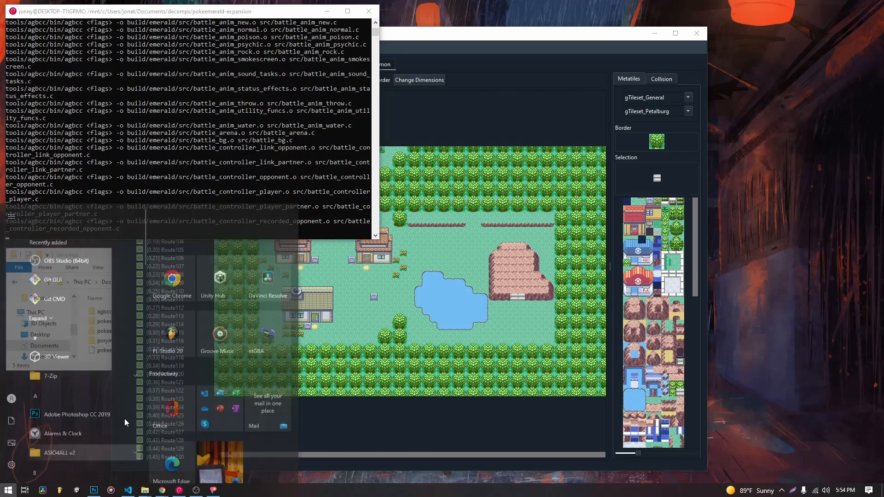
click(499, 120)
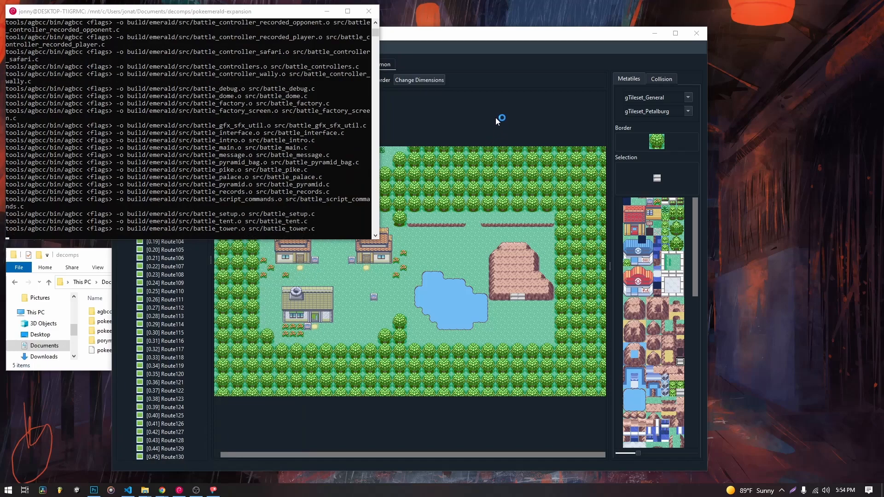
click(229, 489)
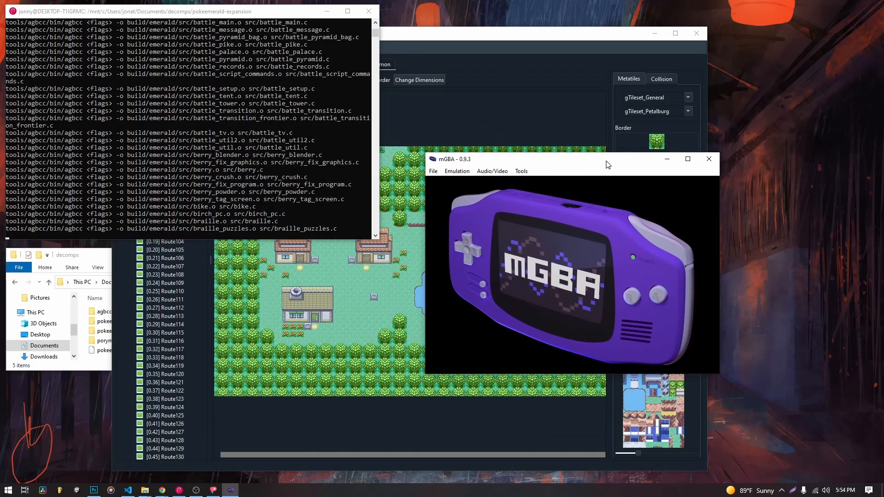
click(449, 138)
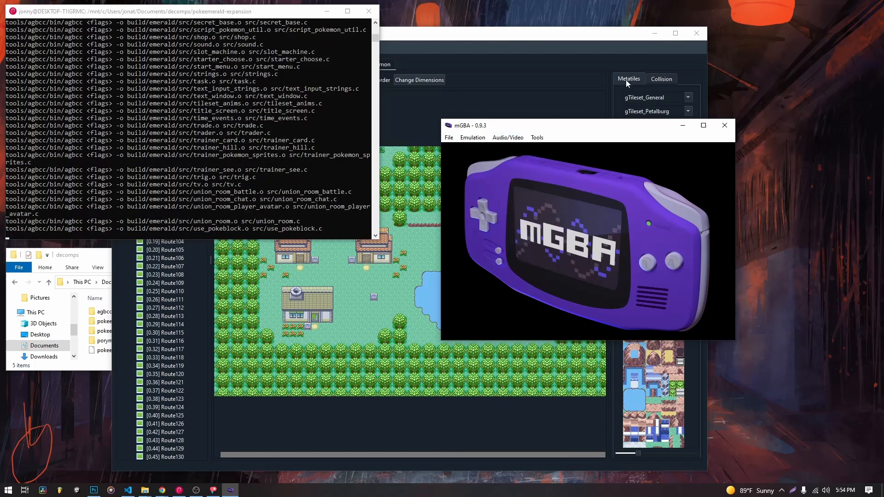
click(660, 78)
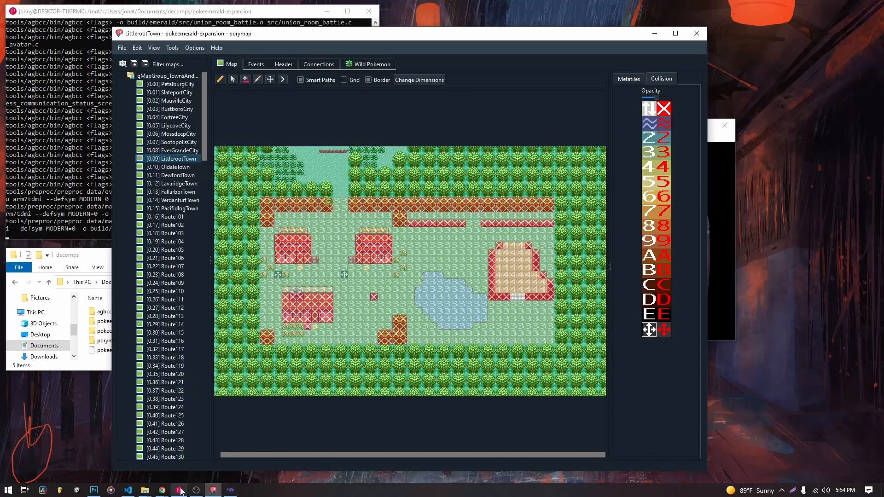
mouse_move(179, 490)
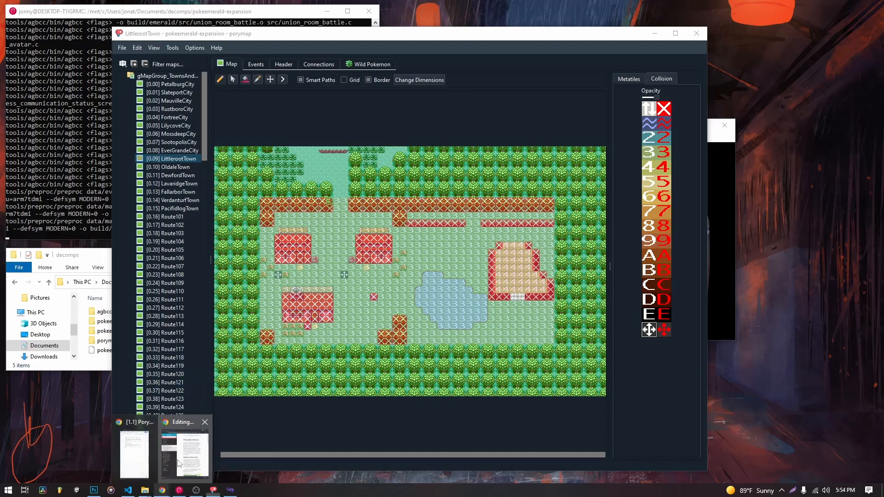
Read the Editing Map Collisions page down to the Collision Types section.
click(184, 451)
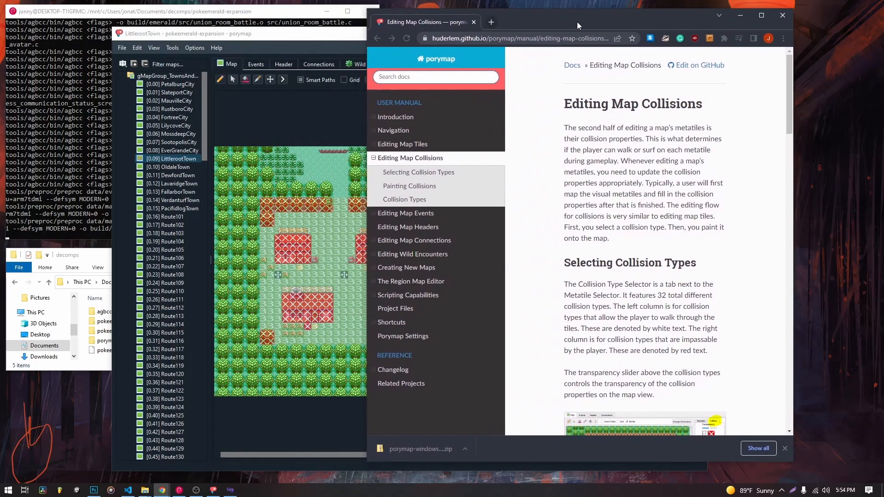
scroll(down, 3)
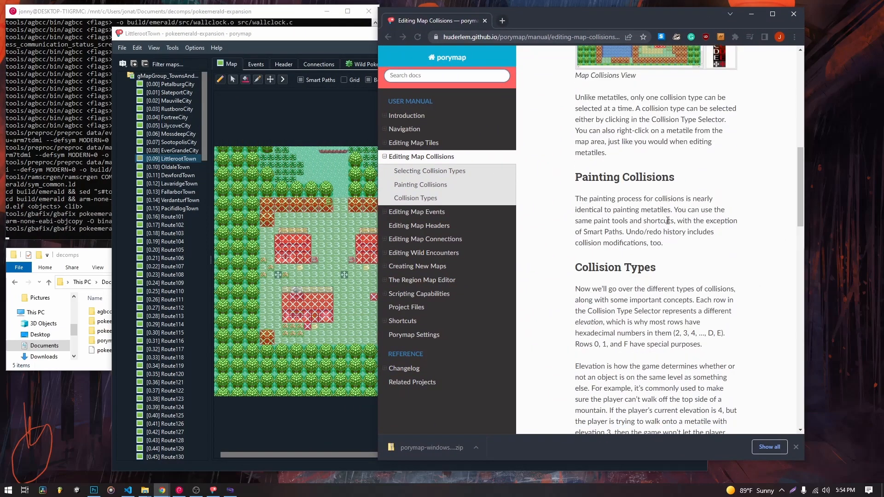
scroll(down, 3)
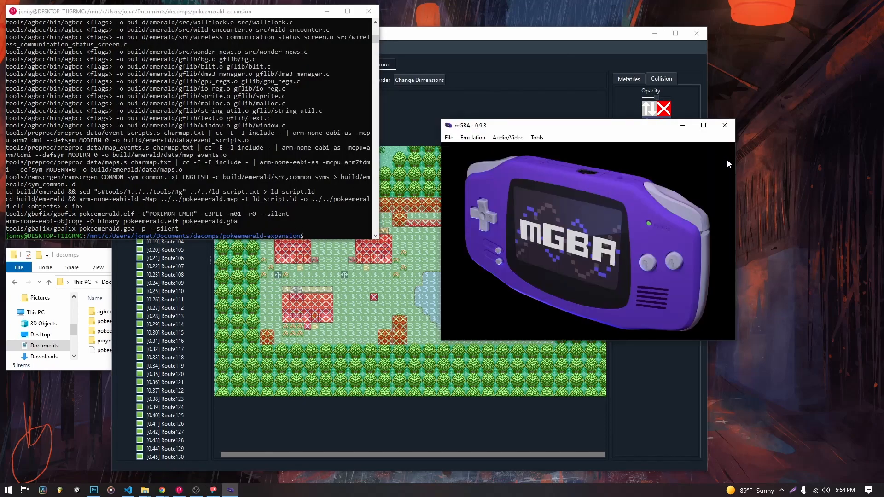
Load the freshly built pokeemerald.gba into mGBA.
click(448, 137)
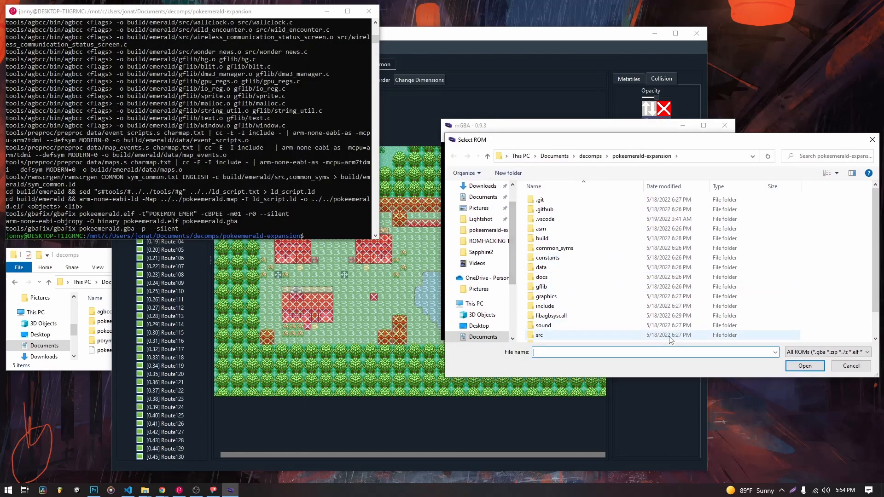
click(804, 366)
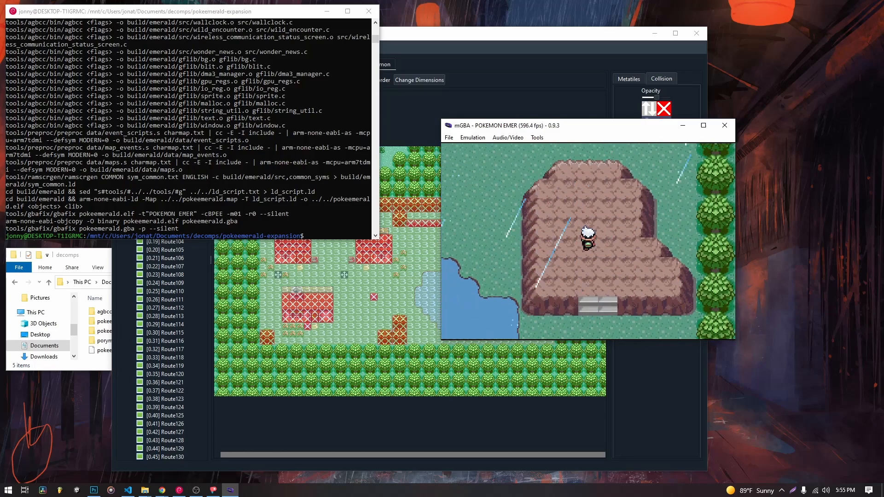
Walk the player across the raised rock, down off it and along the pond's edge.
key(Up)
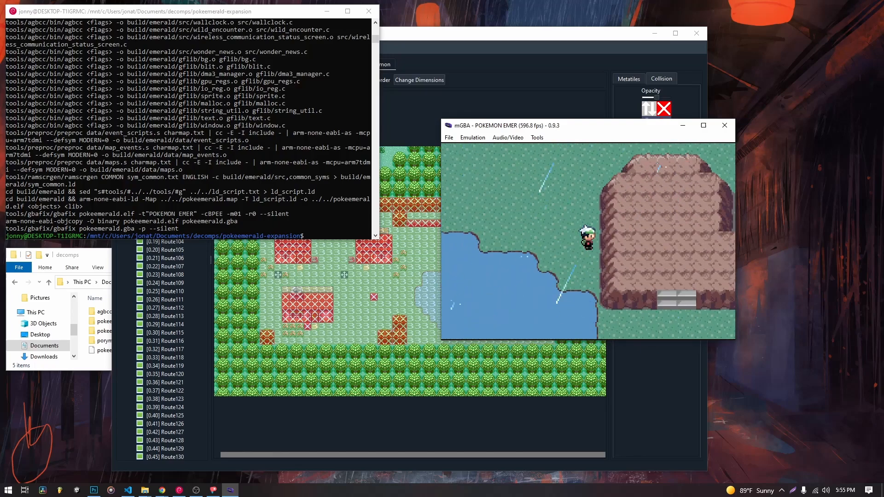
key(up)
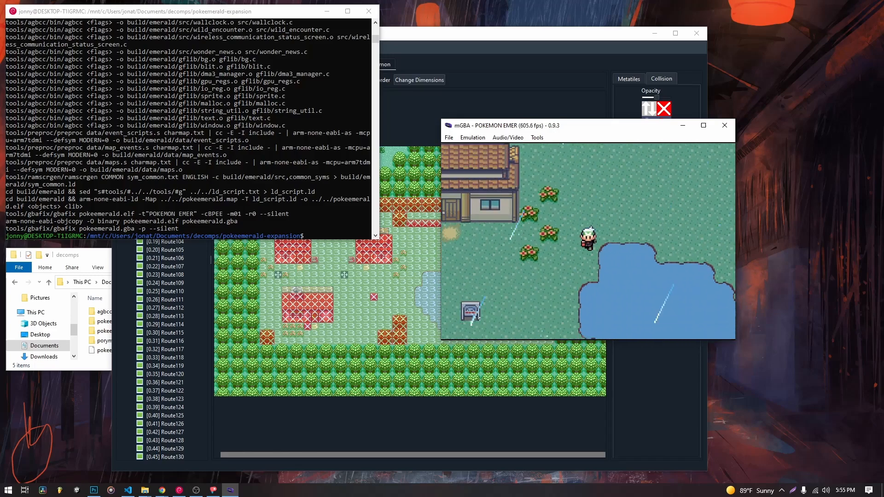
key(Down)
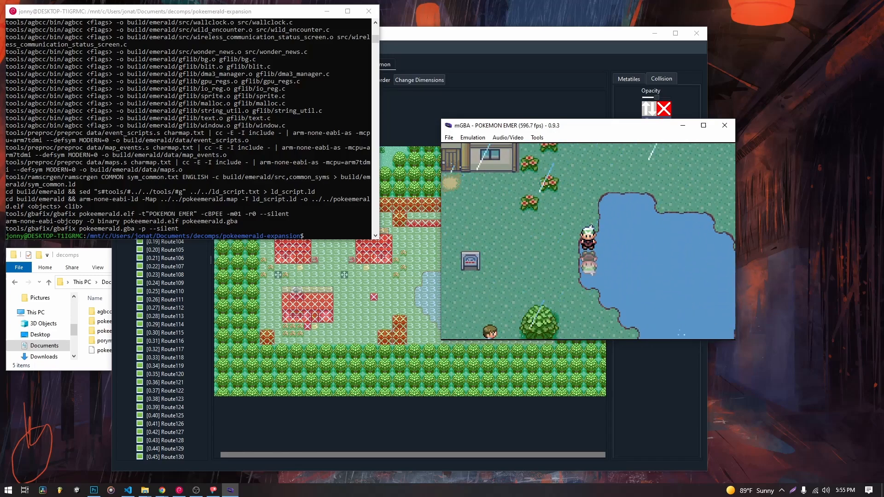